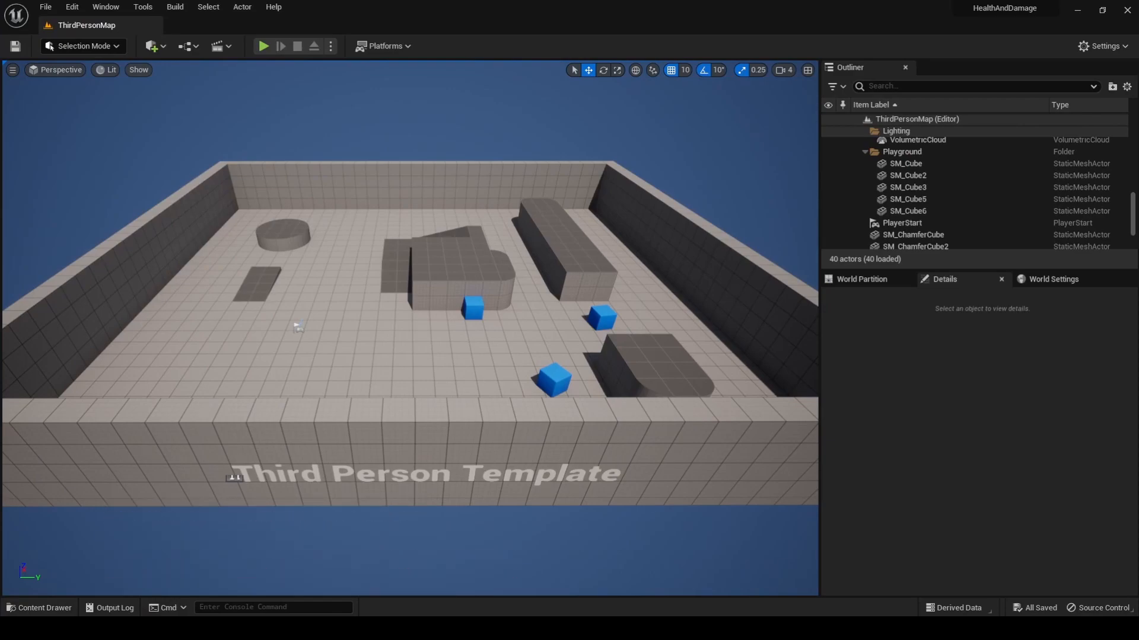
pyautogui.moveTo(3, 448)
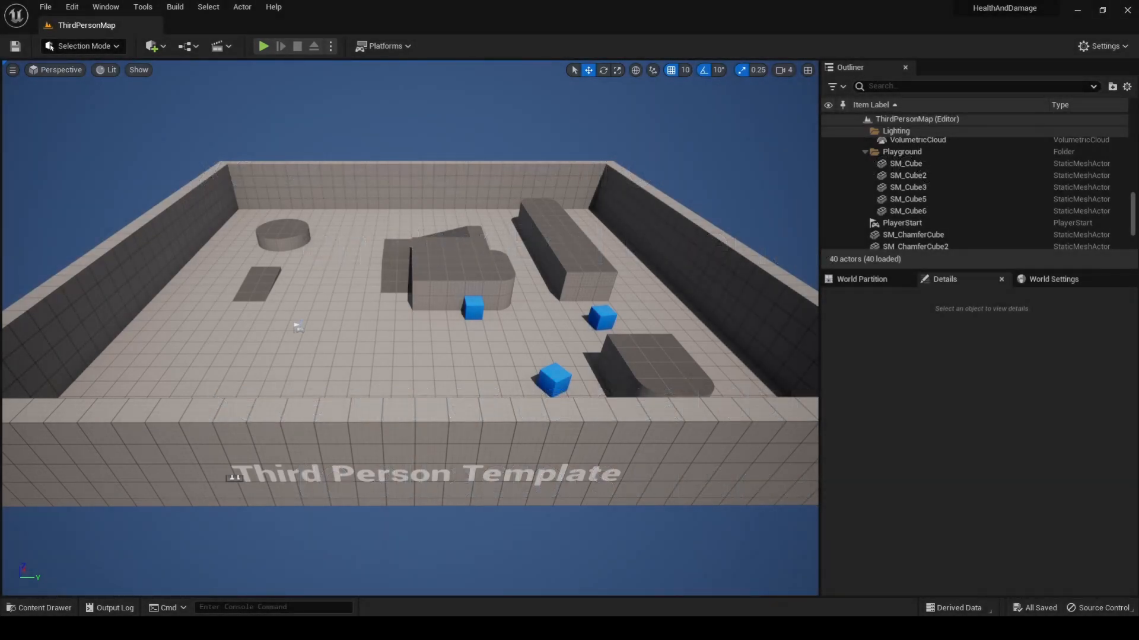
# Step: Create a BP_BurningGround Blueprint class in the HealthAndDamage folder and open it
pyautogui.click(39, 607)
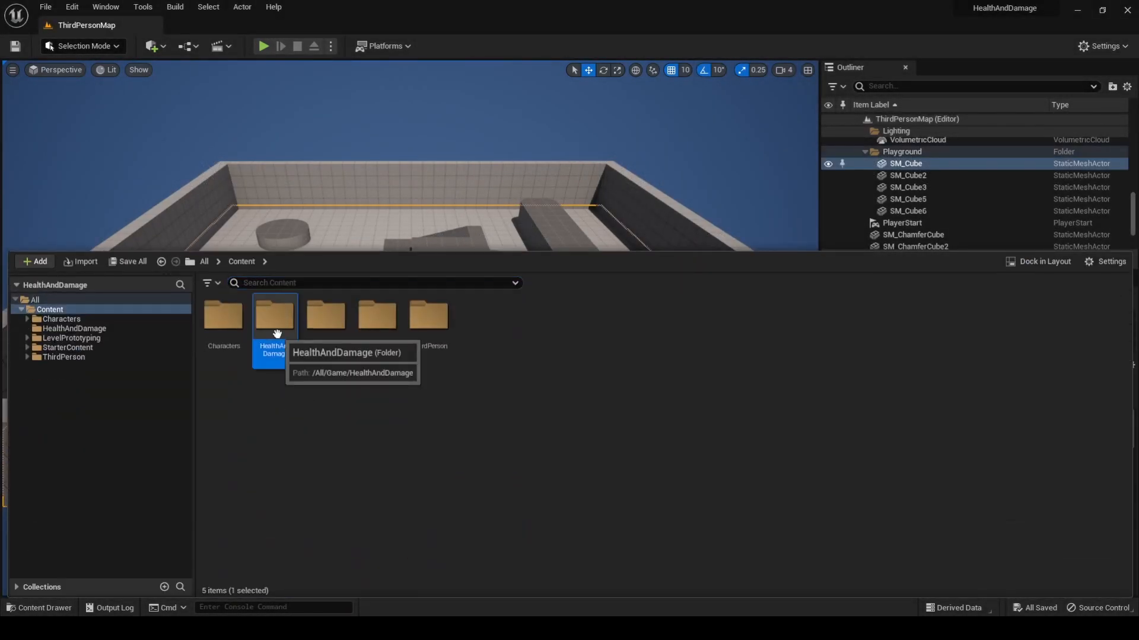
pyautogui.doubleClick(272, 316)
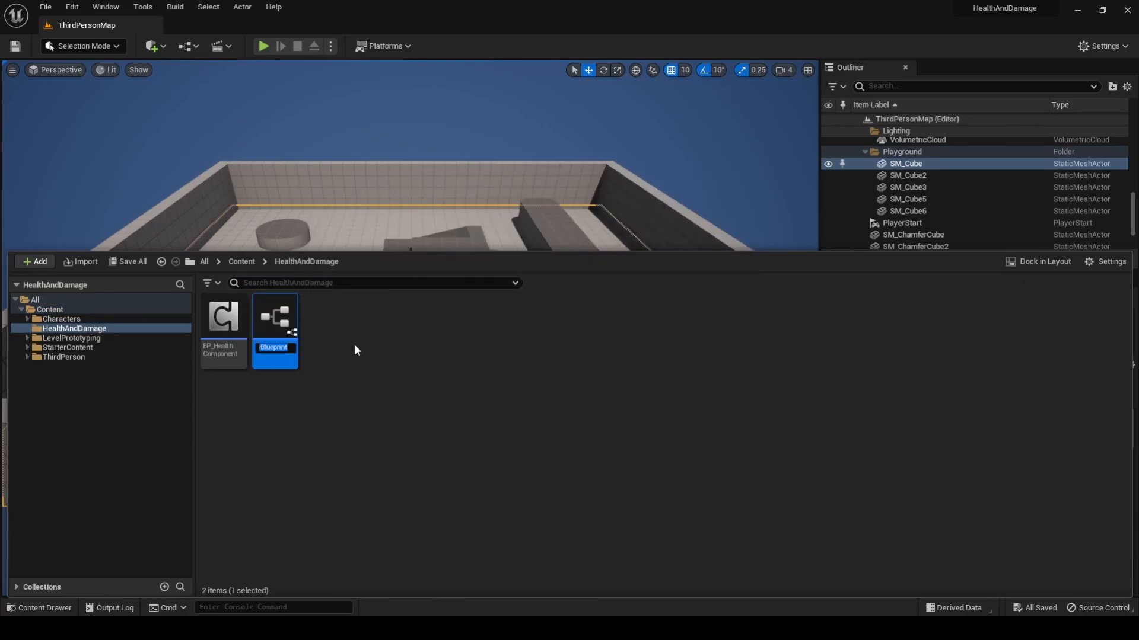
pyautogui.write('BP_')
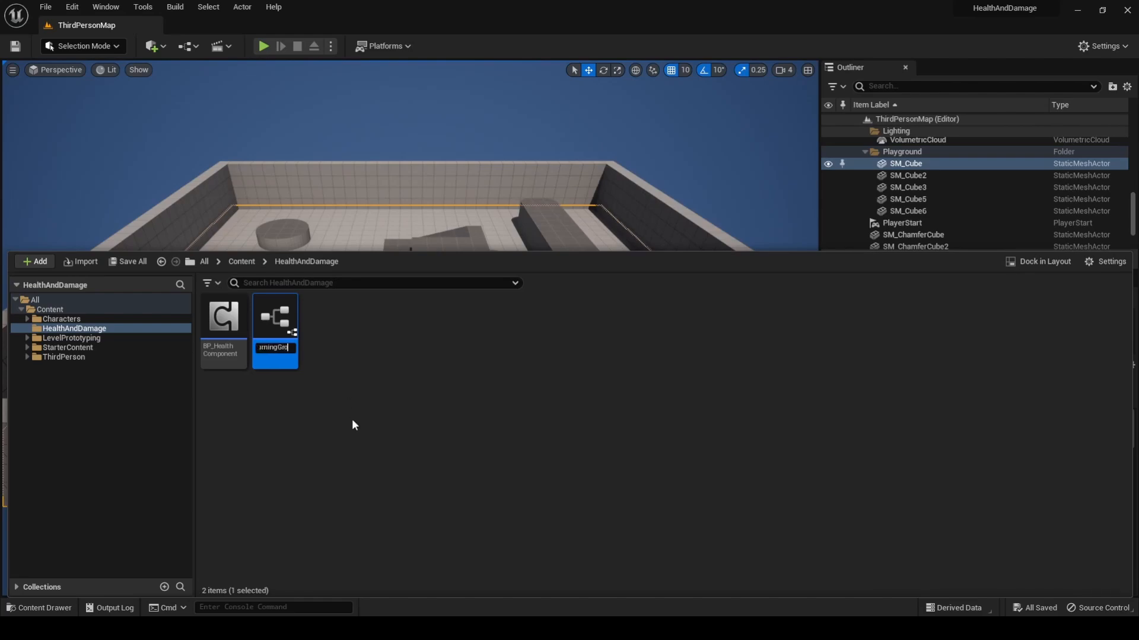
pyautogui.doubleClick(274, 315)
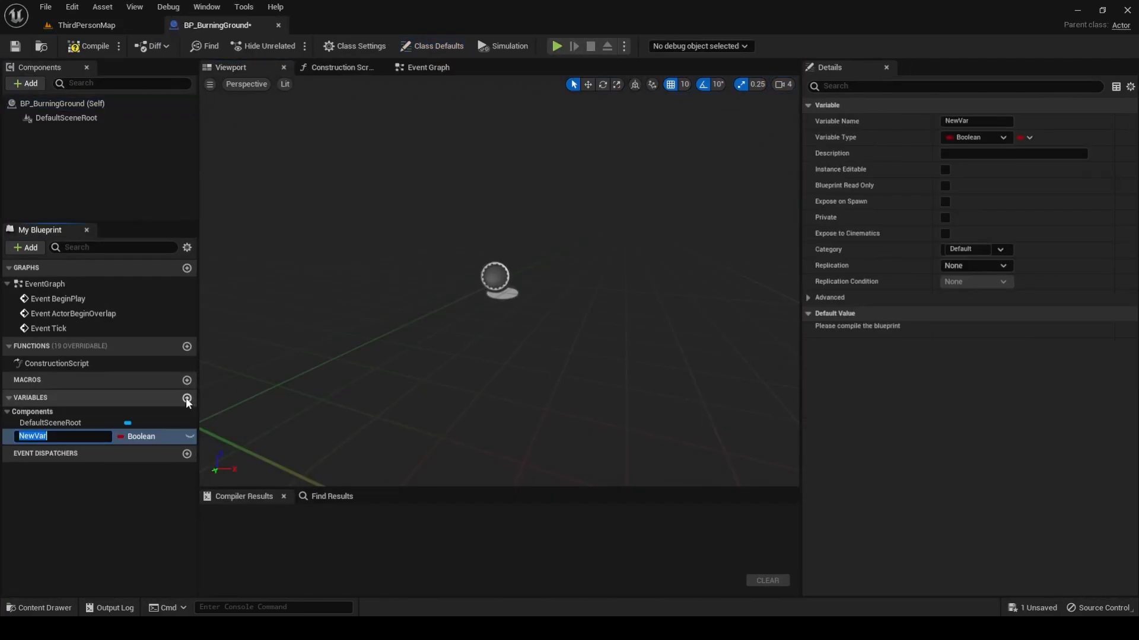
# Step: Name the new variable ActorsToDamage and make it an Actor Object Reference array
pyautogui.write('ActorsToDamage')
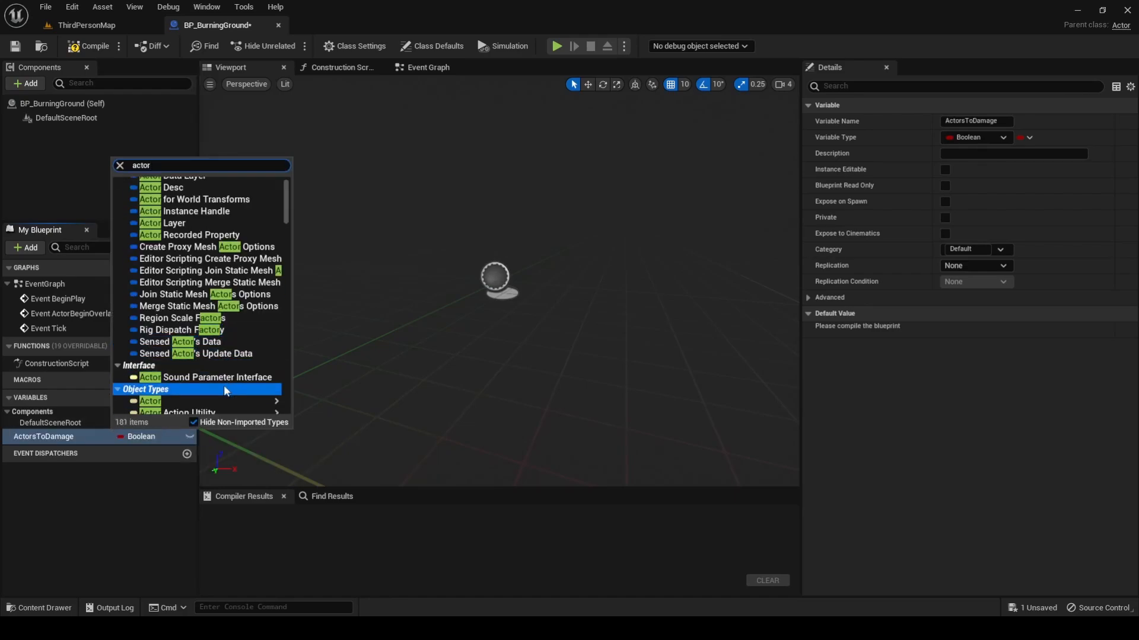
pyautogui.click(150, 401)
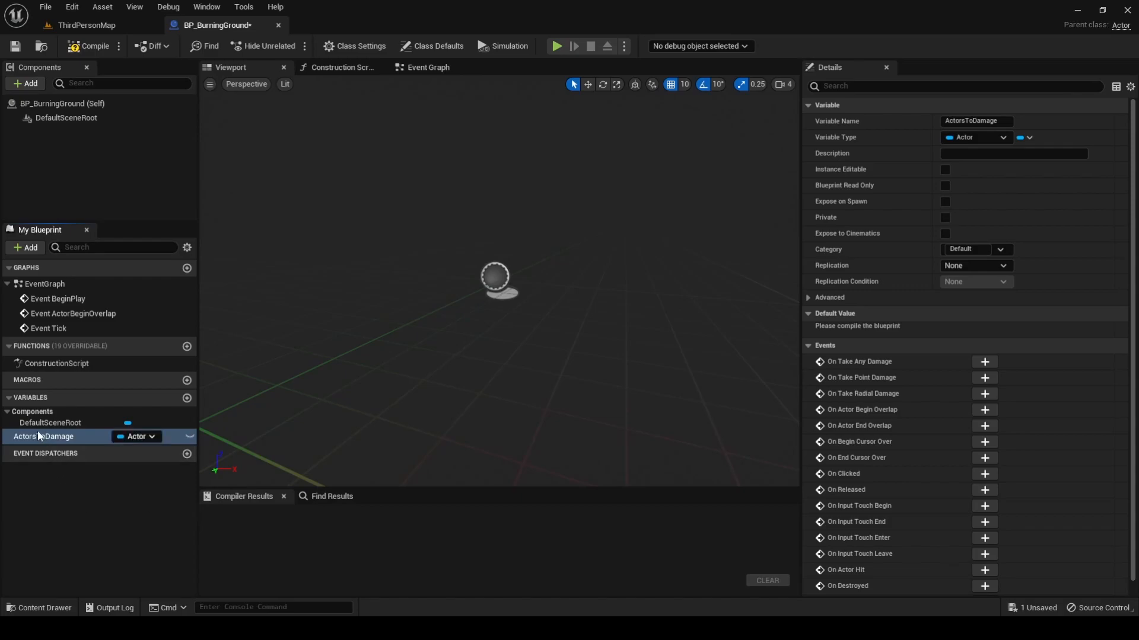
pyautogui.doubleClick(43, 437)
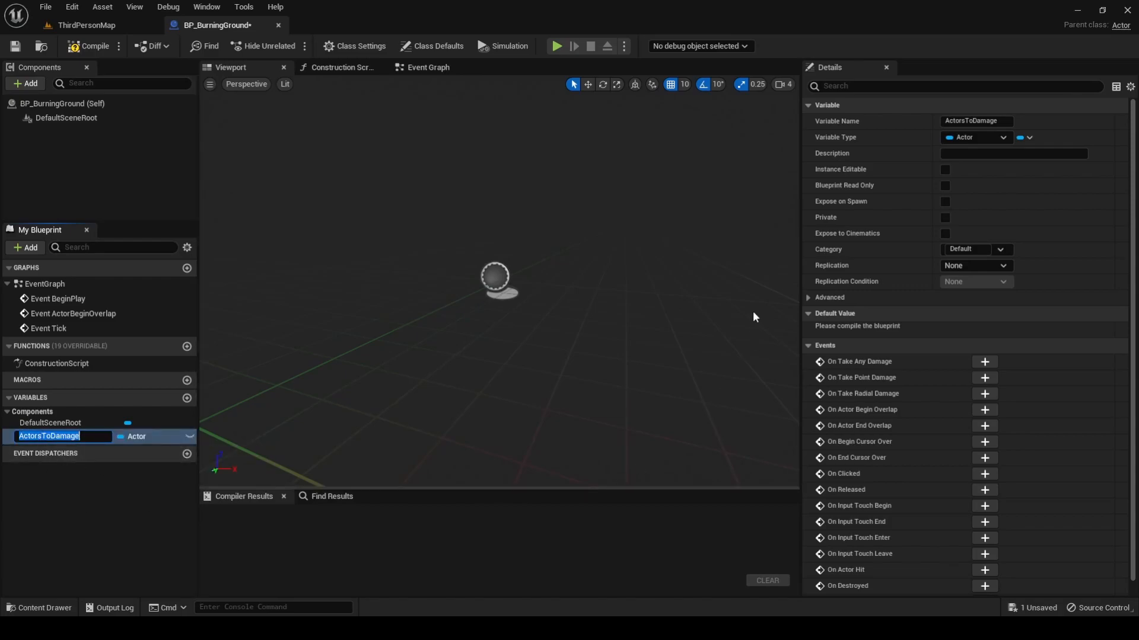
pyautogui.moveTo(1020, 137)
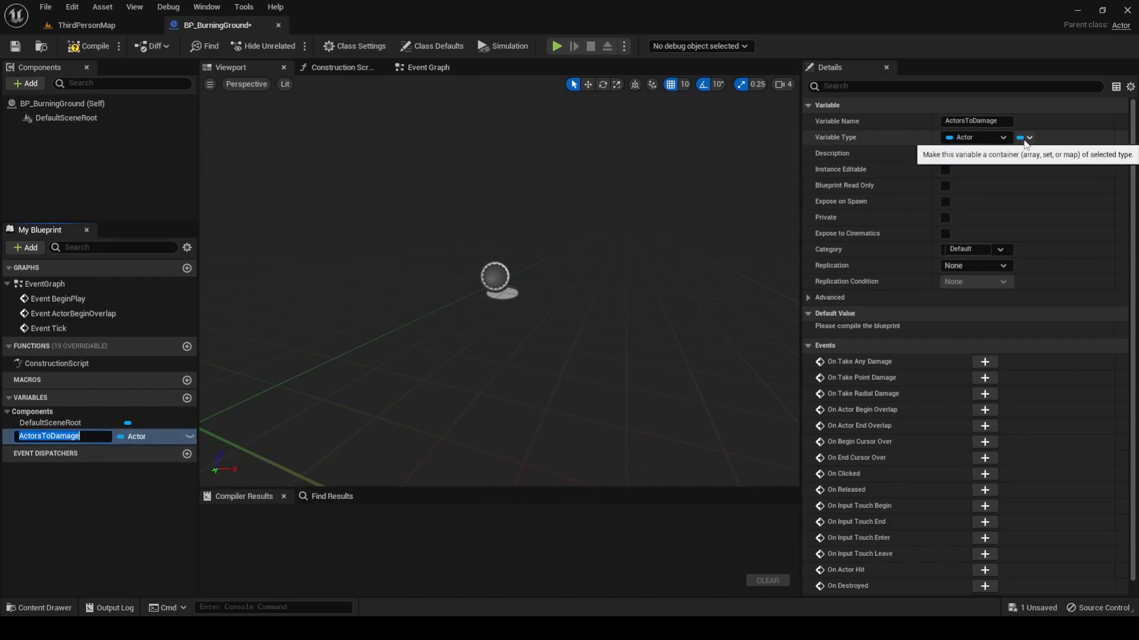
pyautogui.click(1018, 137)
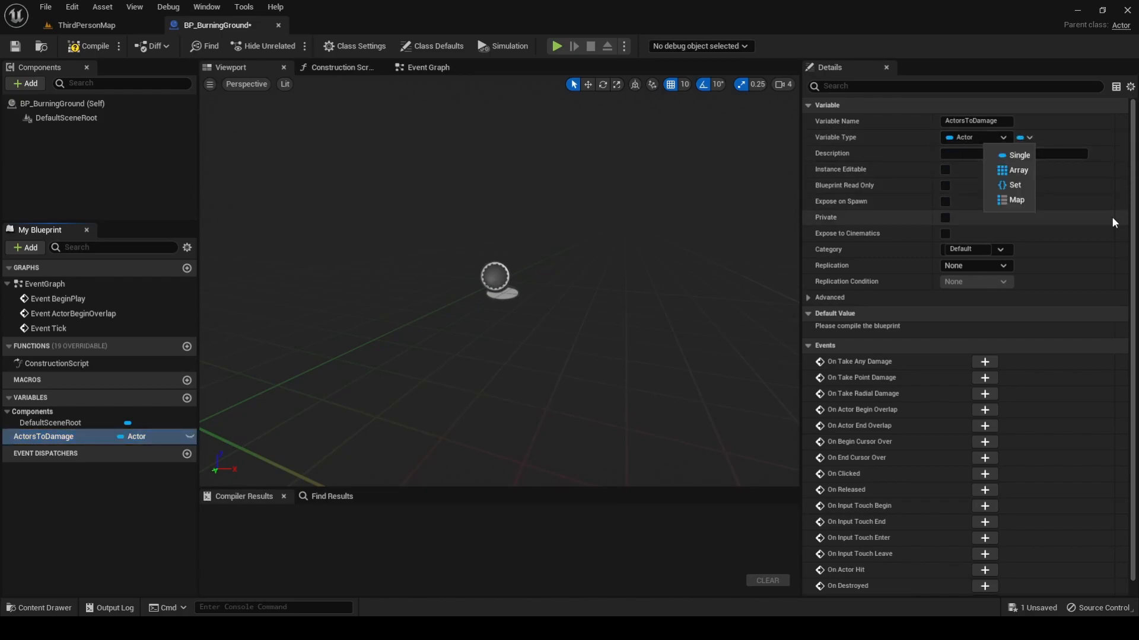
pyautogui.click(1017, 170)
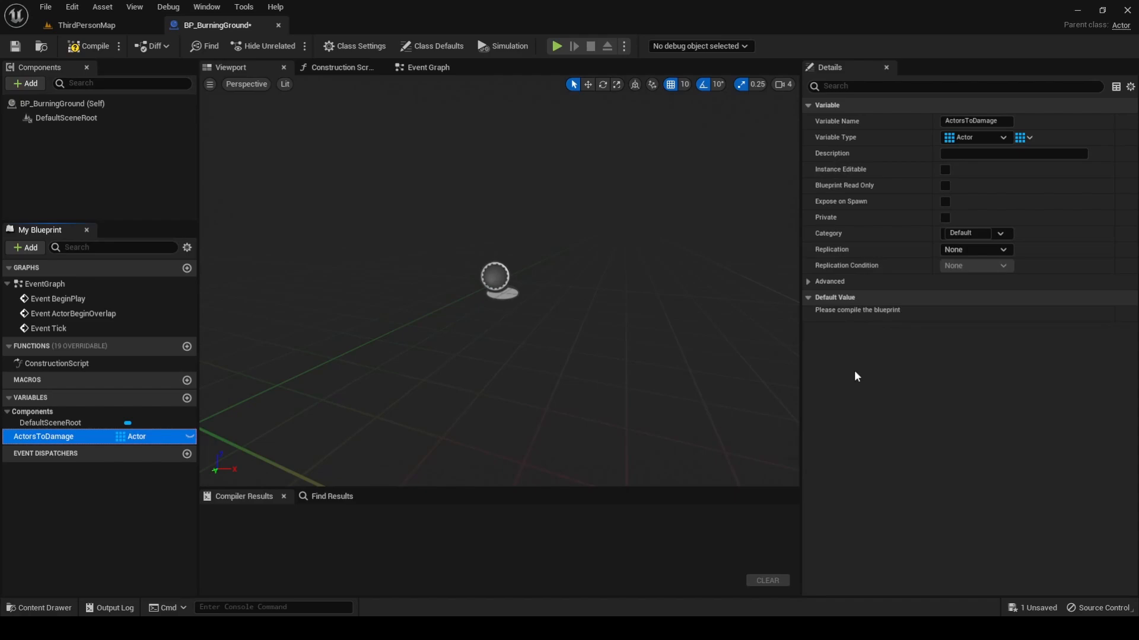
pyautogui.moveTo(836, 374)
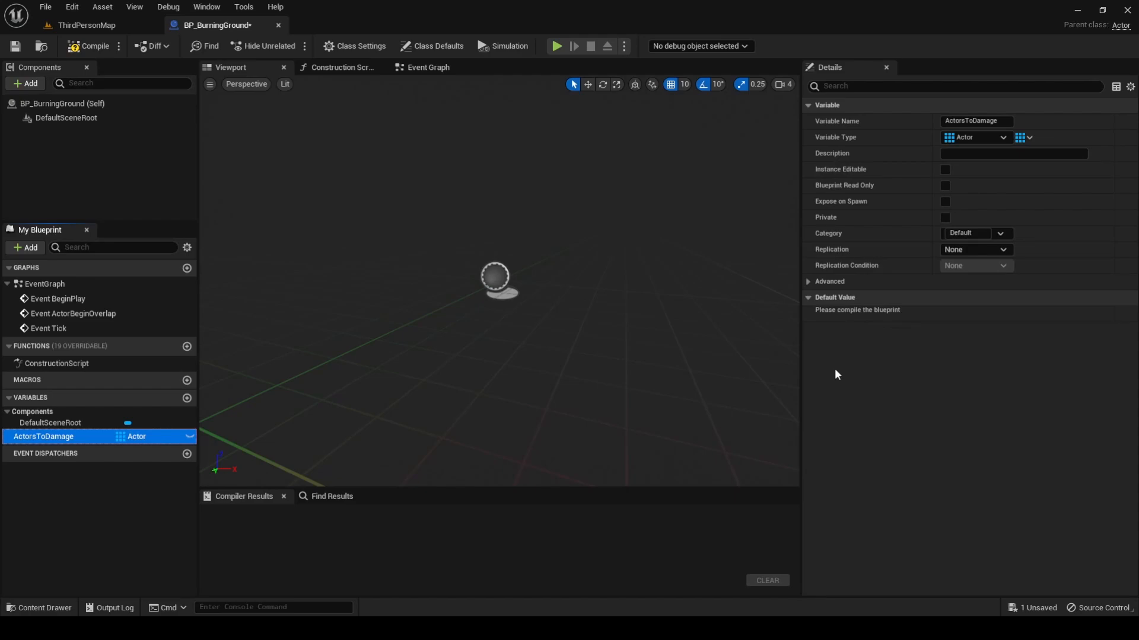
pyautogui.moveTo(79, 150)
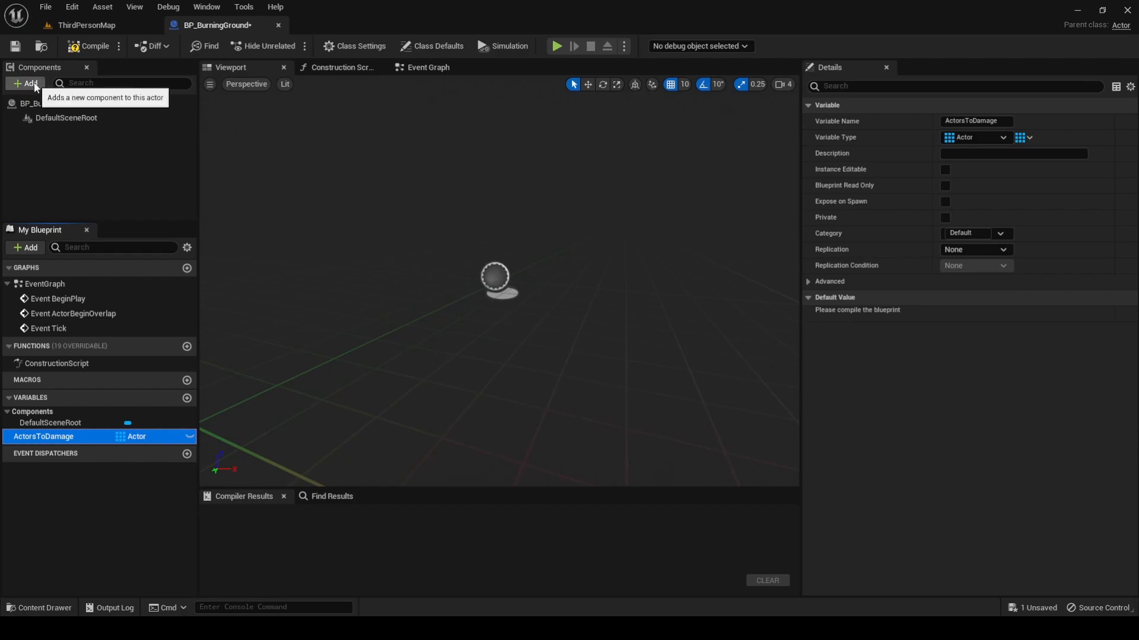
# Step: Add P_Fire particles, Fire01_Cue audio and a Box Collision, parenting Audio under DefaultSceneRoot
pyautogui.click(24, 83)
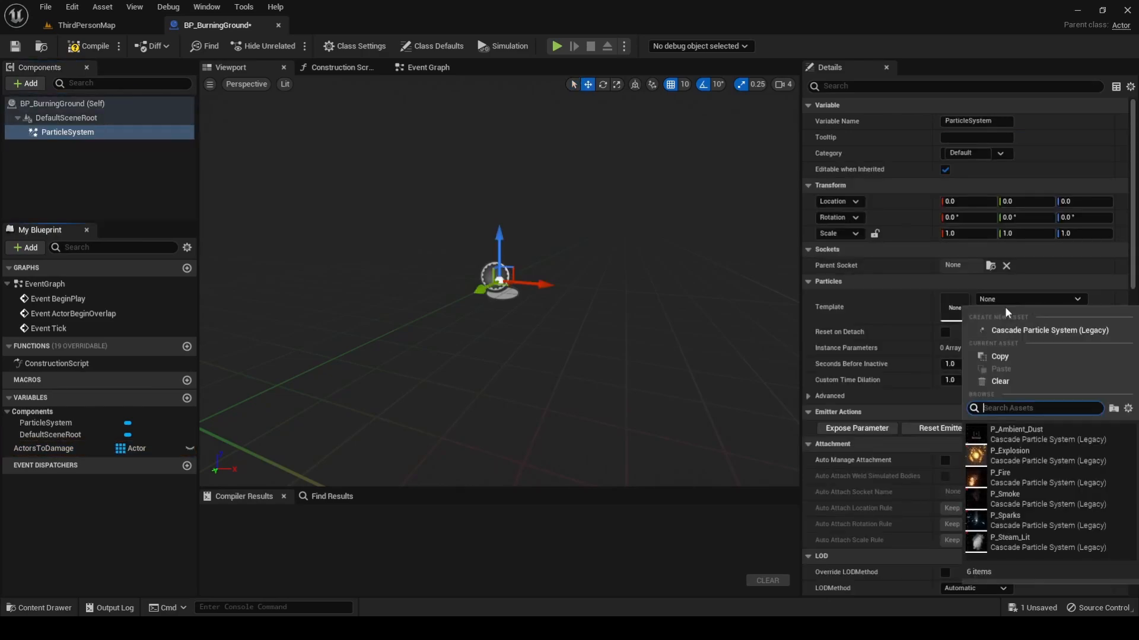
pyautogui.click(1000, 473)
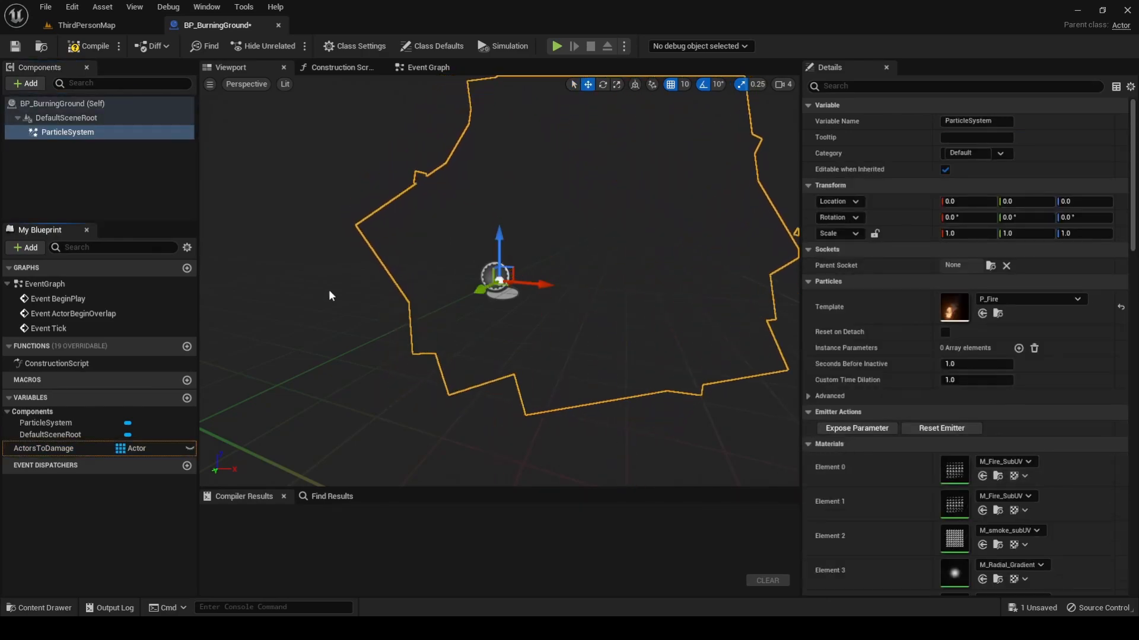
pyautogui.click(25, 83)
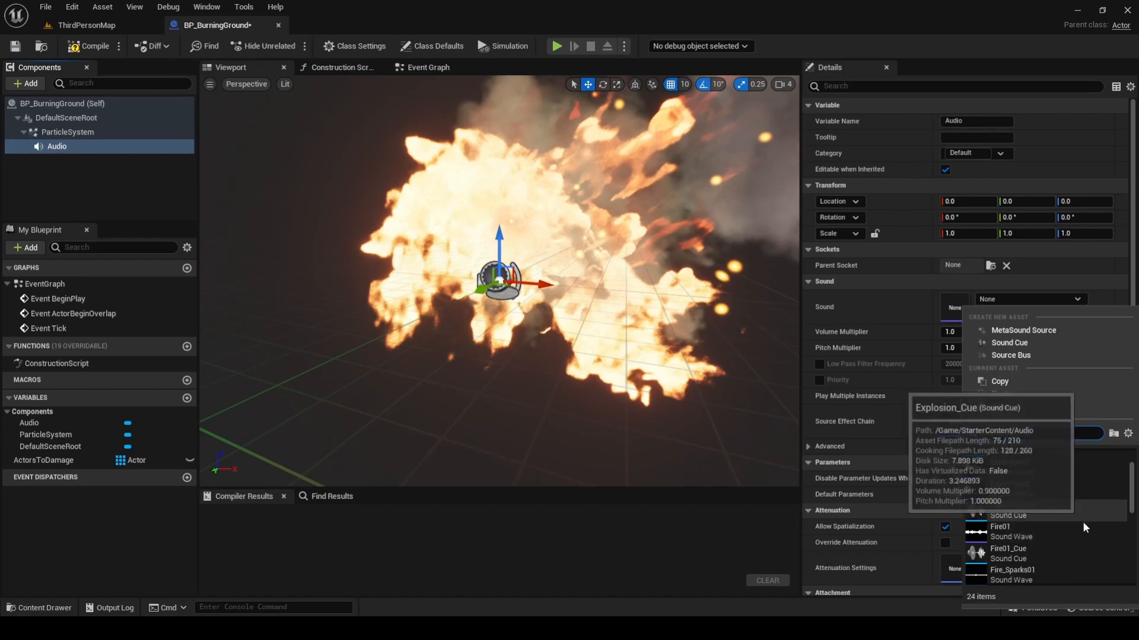
pyautogui.click(1008, 548)
pyautogui.write('box co')
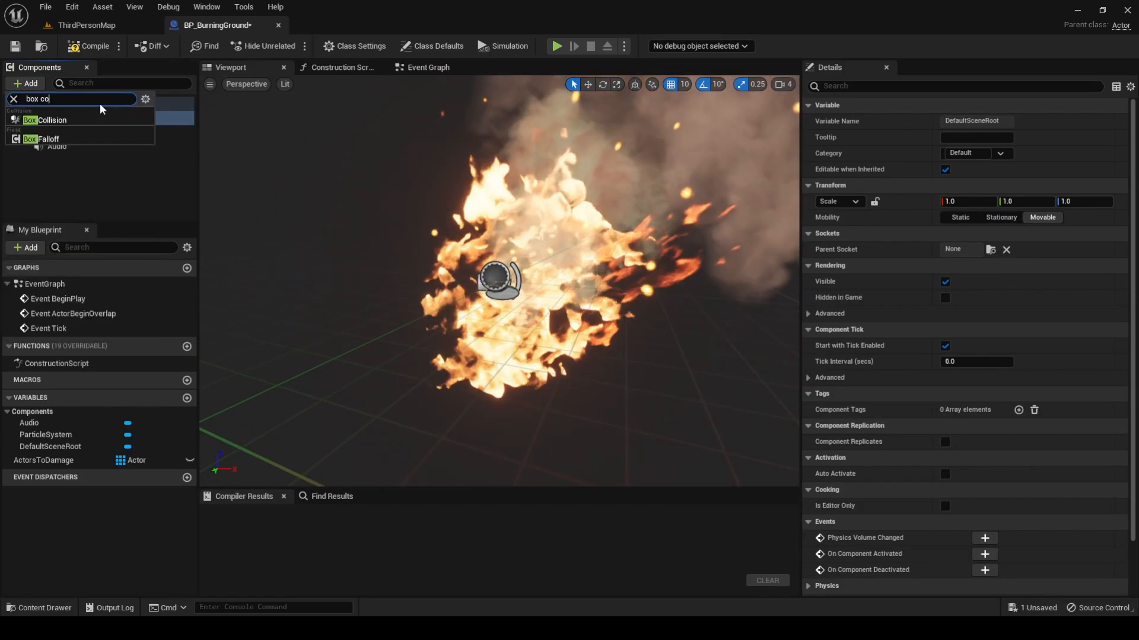
pyautogui.click(50, 120)
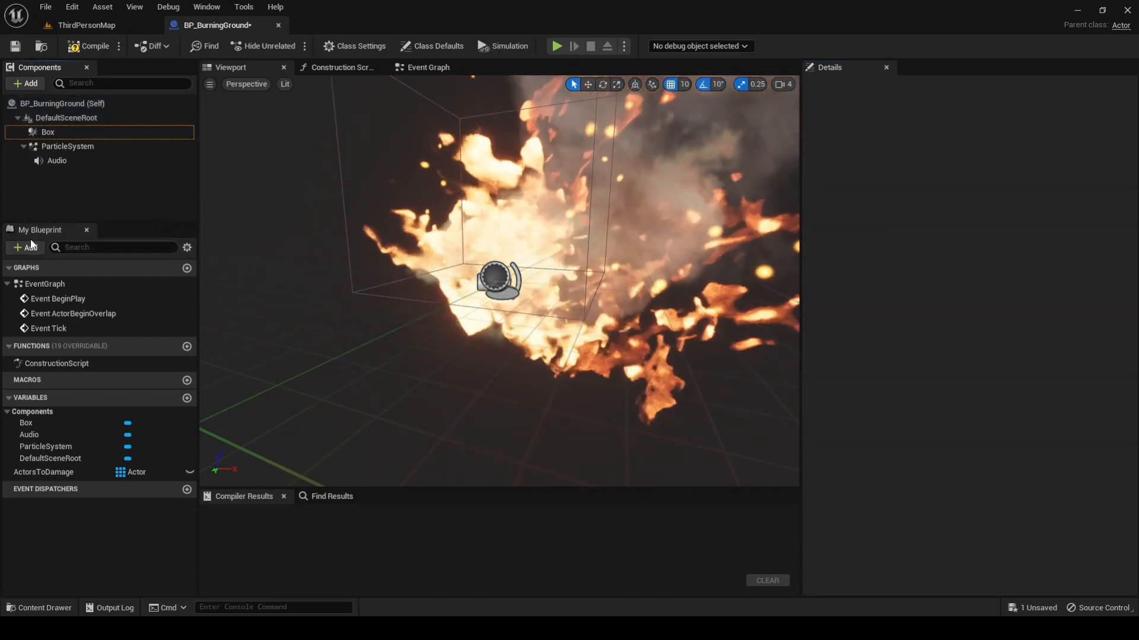
pyautogui.moveTo(56, 160)
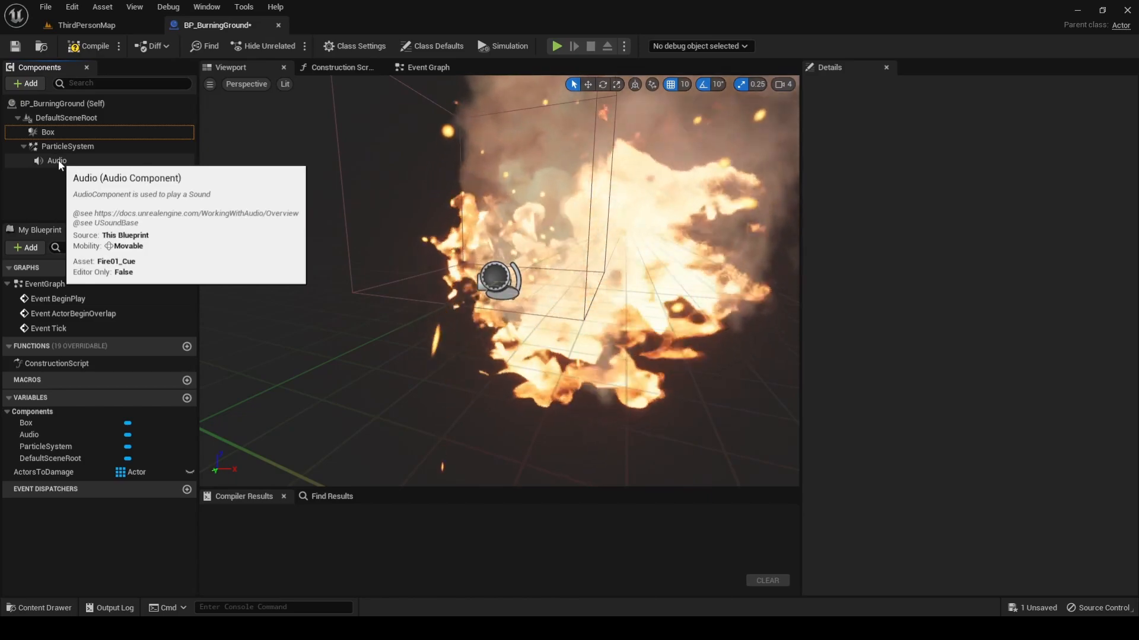
pyautogui.click(56, 161)
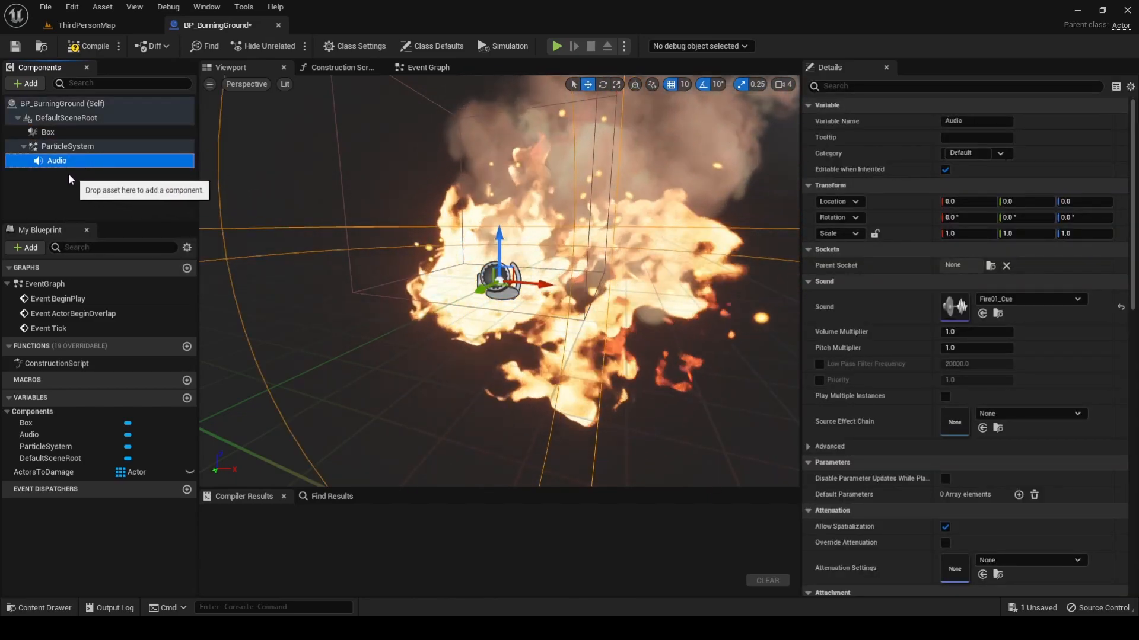
pyautogui.moveTo(57, 161); pyautogui.dragTo(72, 117)
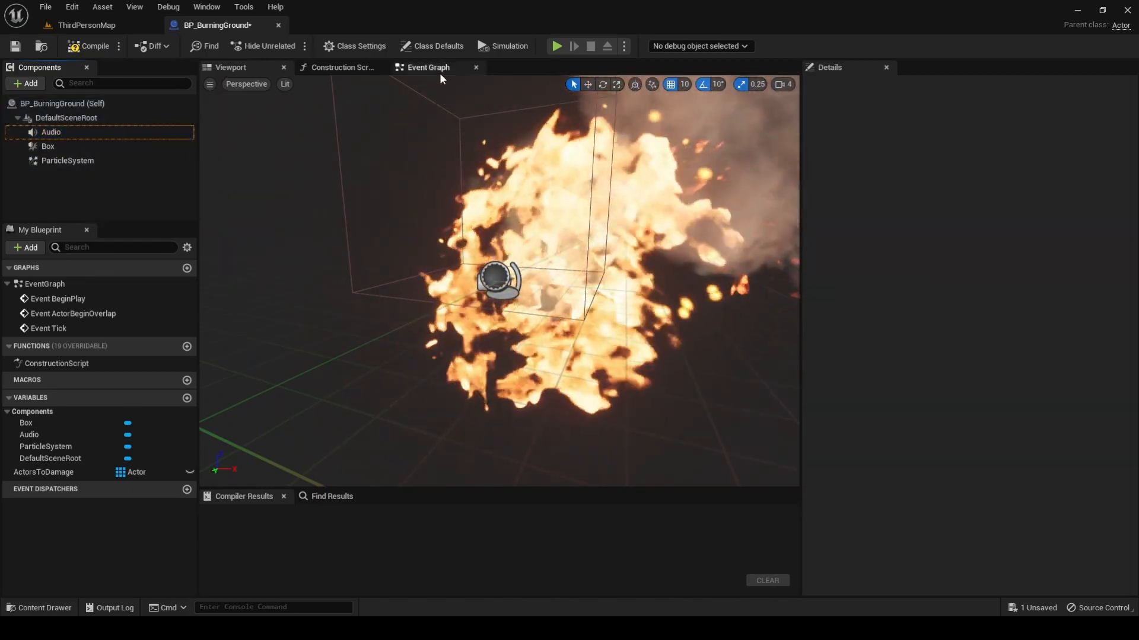
# Step: Add an On Component Begin Overlap event for the Box component in the event graph
pyautogui.click(427, 67)
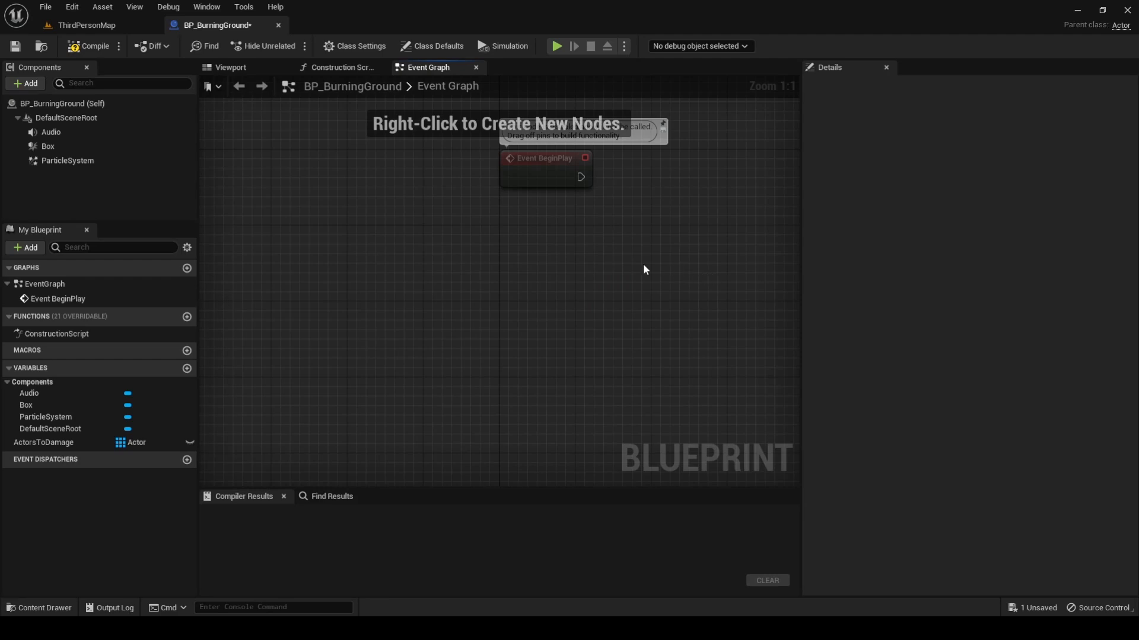
pyautogui.click(47, 146)
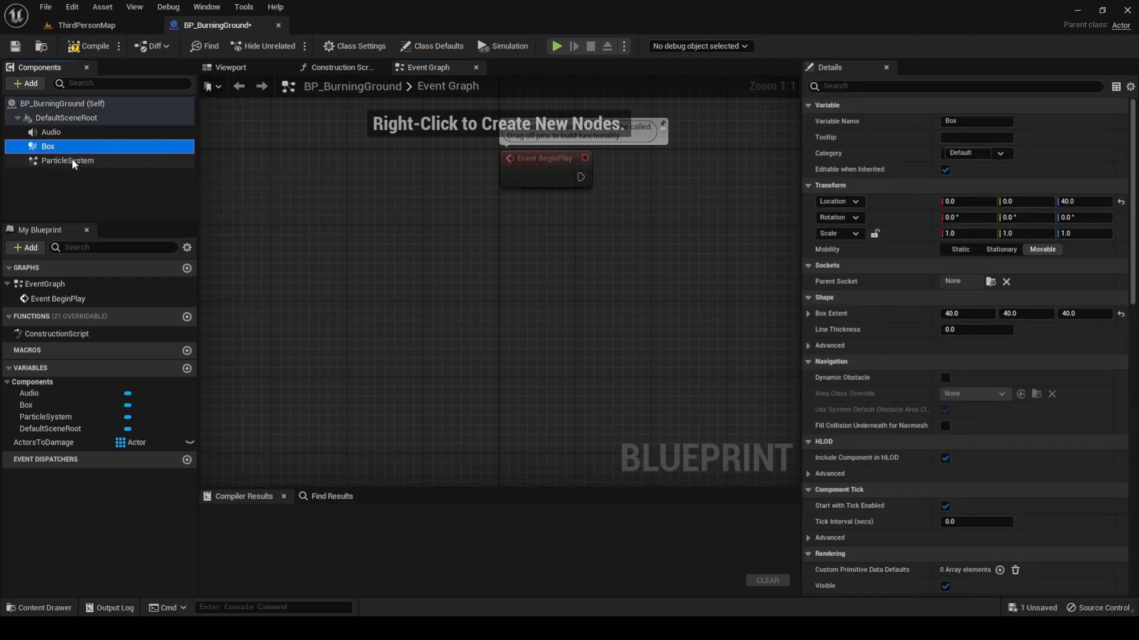
pyautogui.scroll(-3)
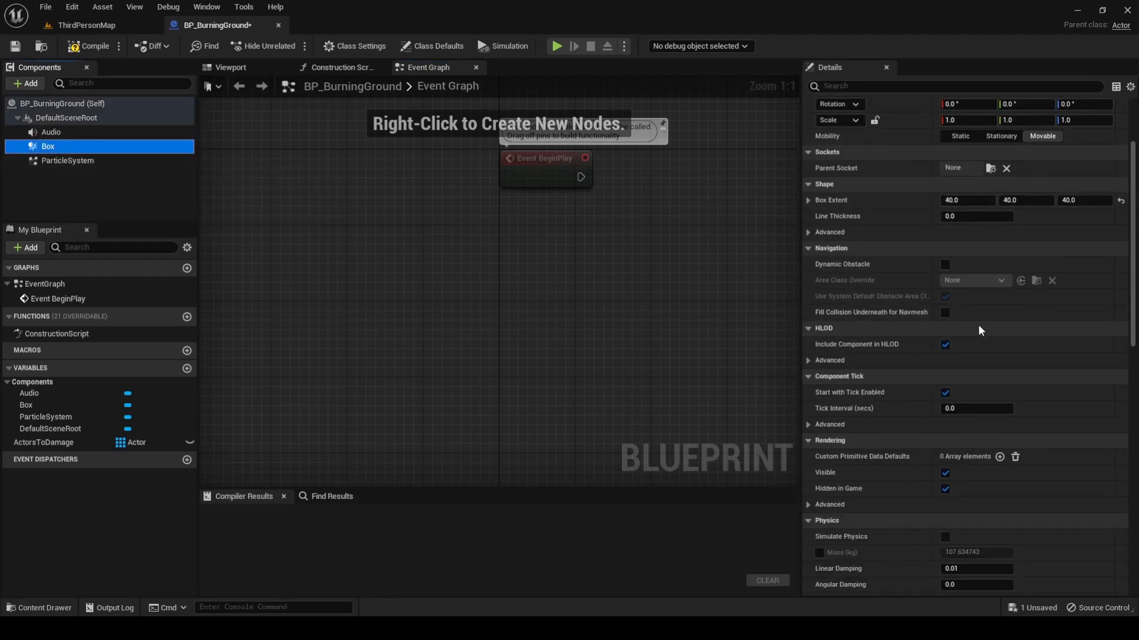
pyautogui.scroll(-3)
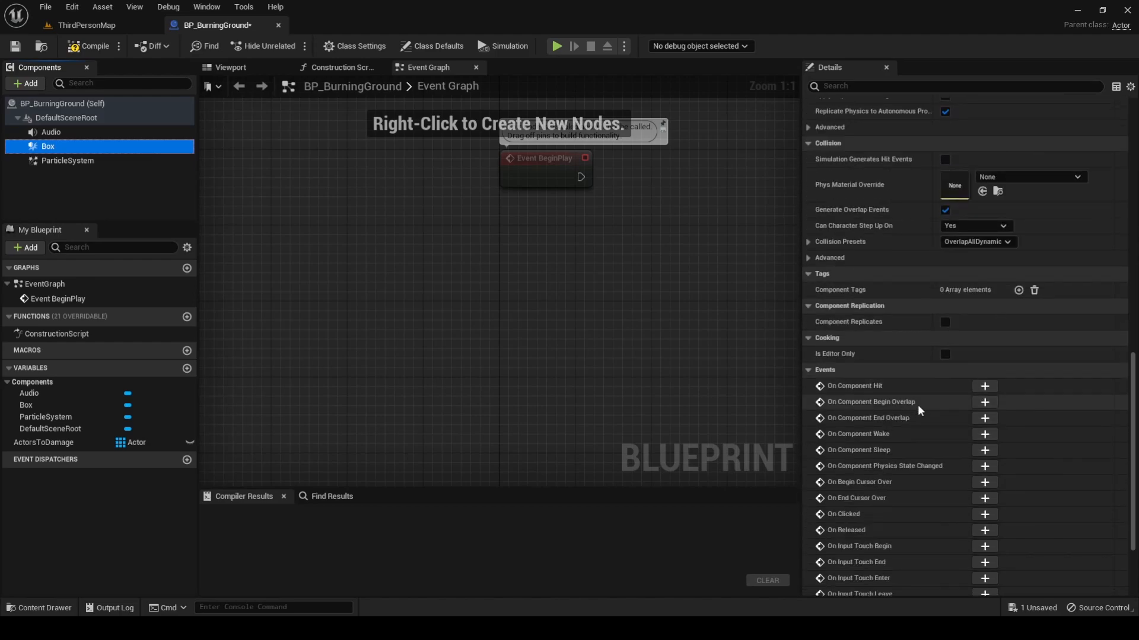
pyautogui.click(985, 401)
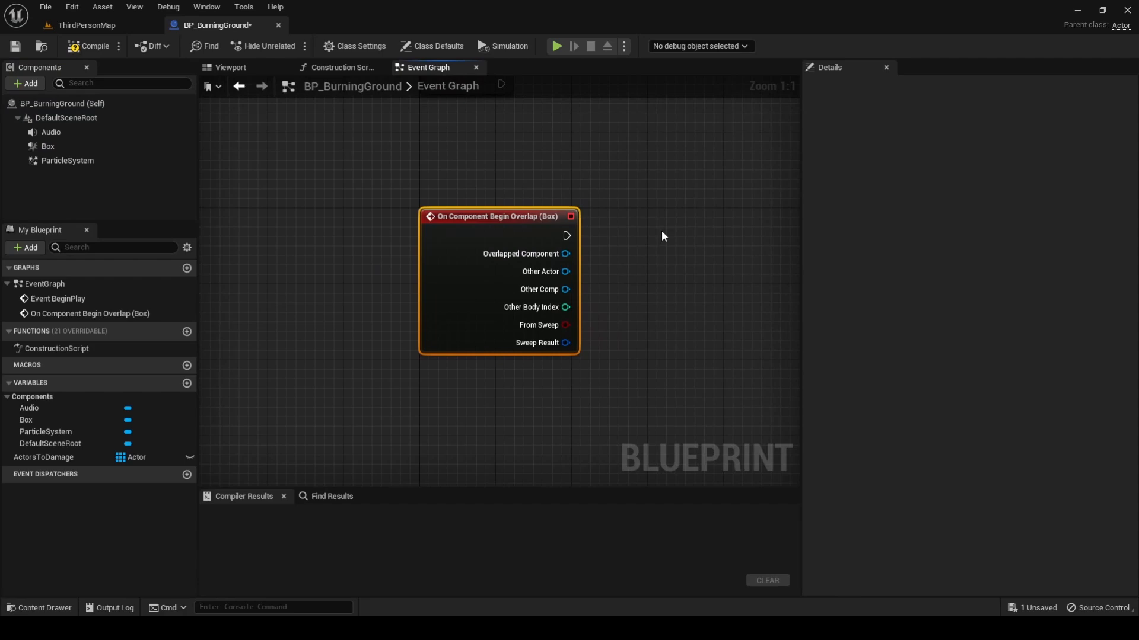
pyautogui.moveTo(682, 234)
pyautogui.write('get component by class')
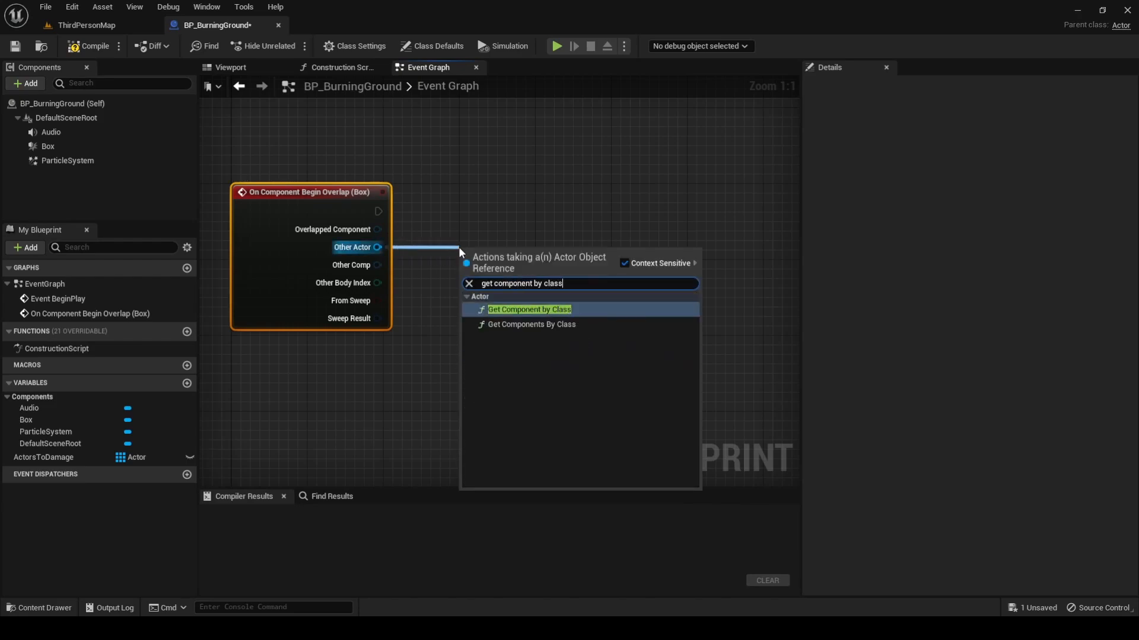
# Step: Get Other Actor's BP_HealthComponent, check Is Valid, and Add the actor to ActorsToDamage
pyautogui.click(501, 313)
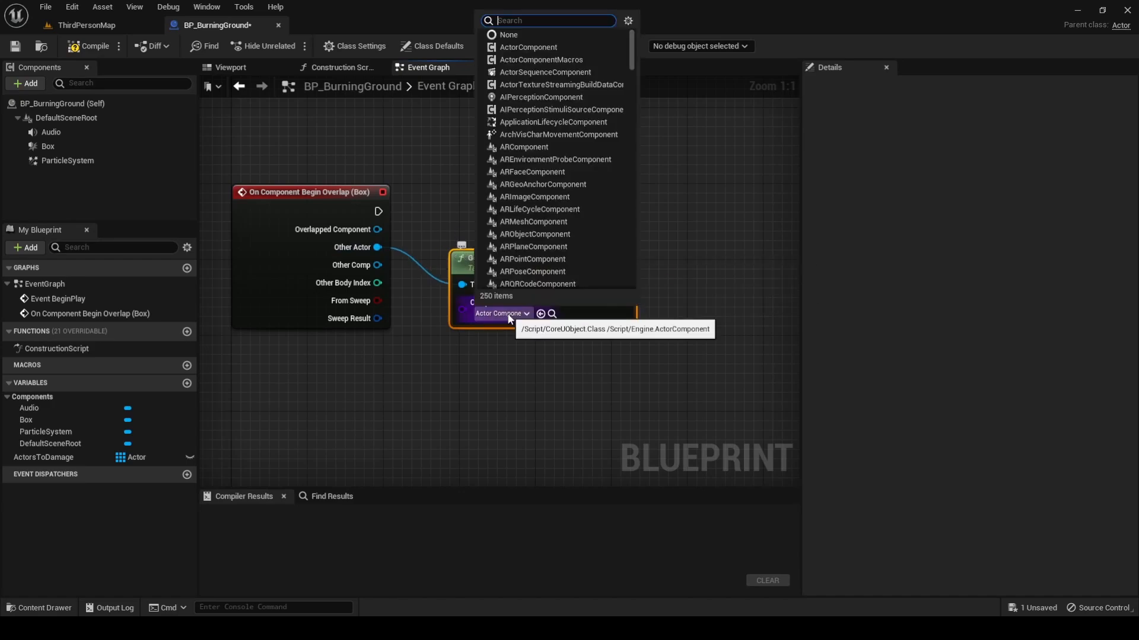
pyautogui.write('health')
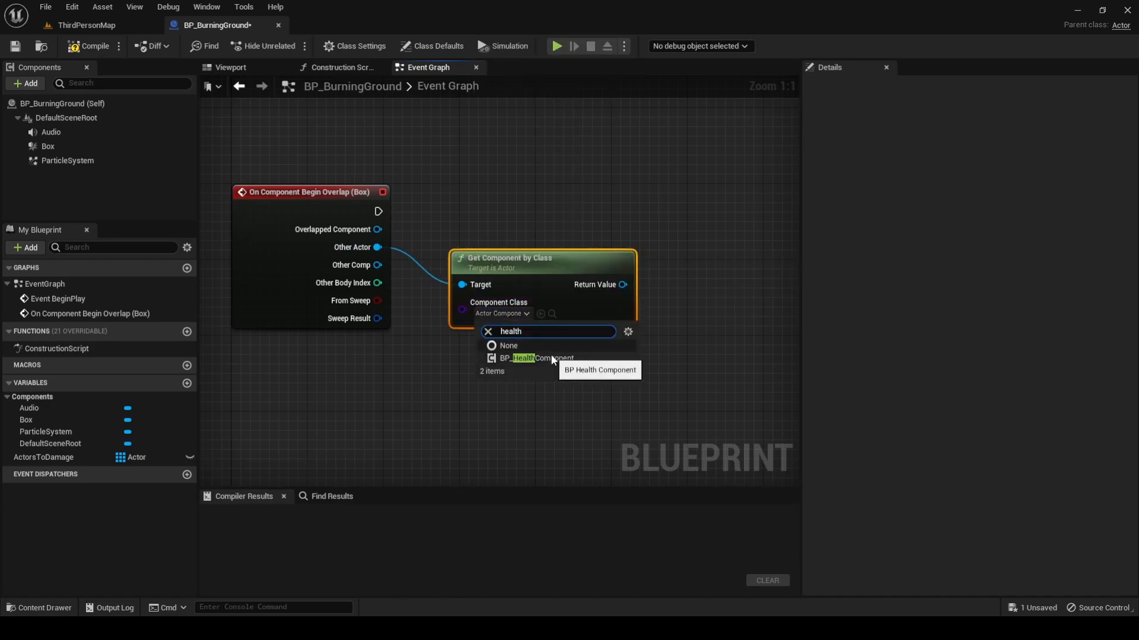
pyautogui.click(538, 358)
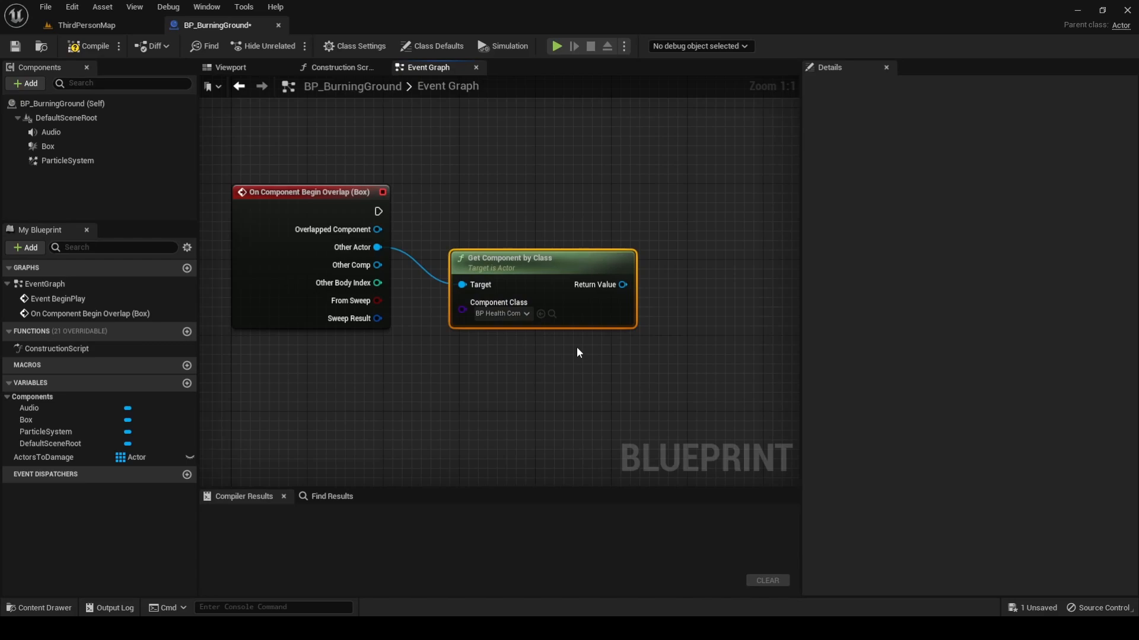
pyautogui.moveTo(622, 284); pyautogui.dragTo(508, 301)
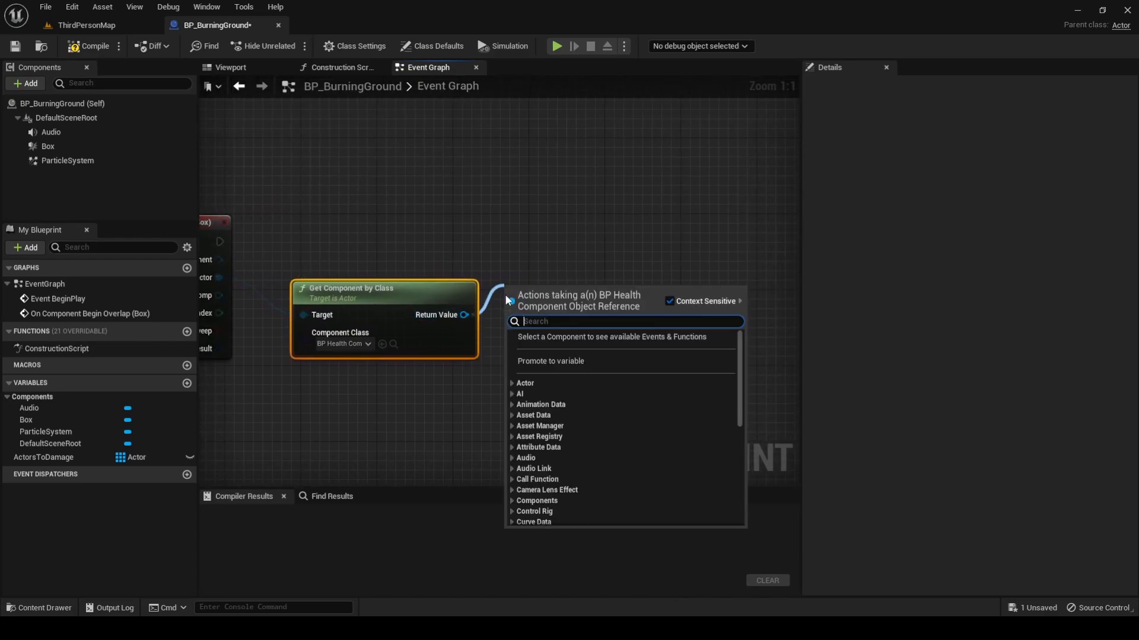
pyautogui.write('is valid')
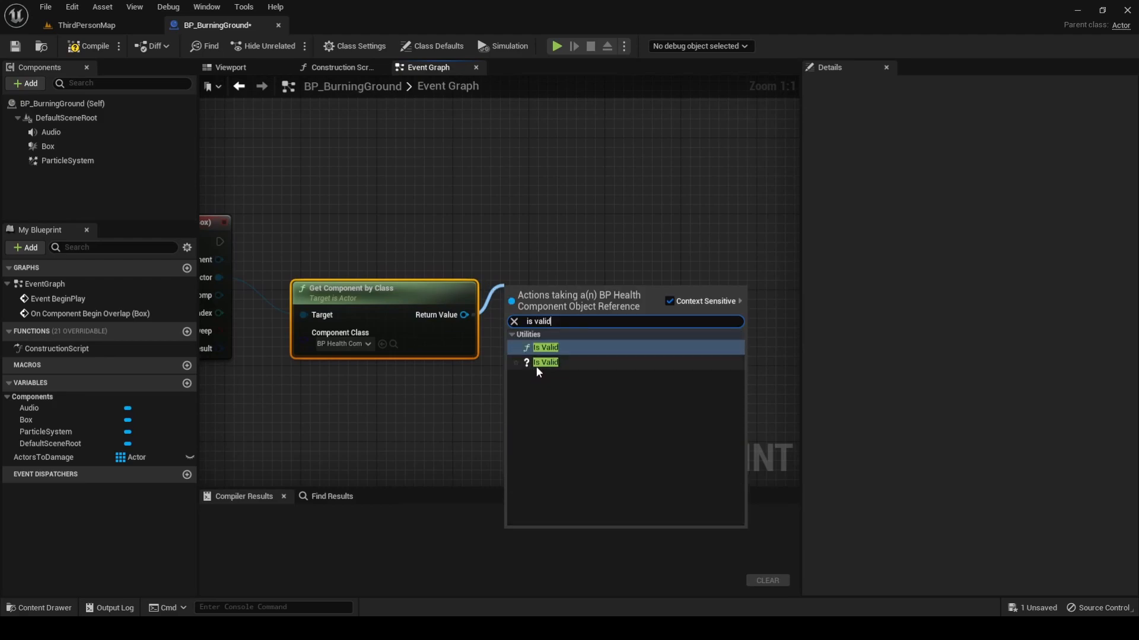
pyautogui.click(546, 362)
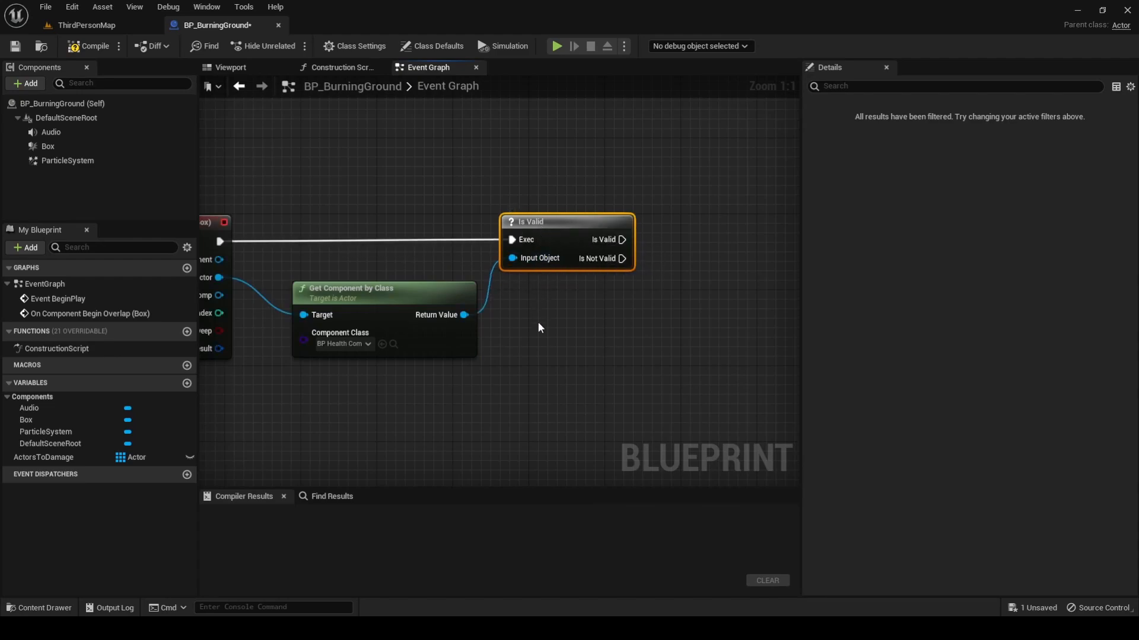
pyautogui.moveTo(539, 334)
pyautogui.write('add')
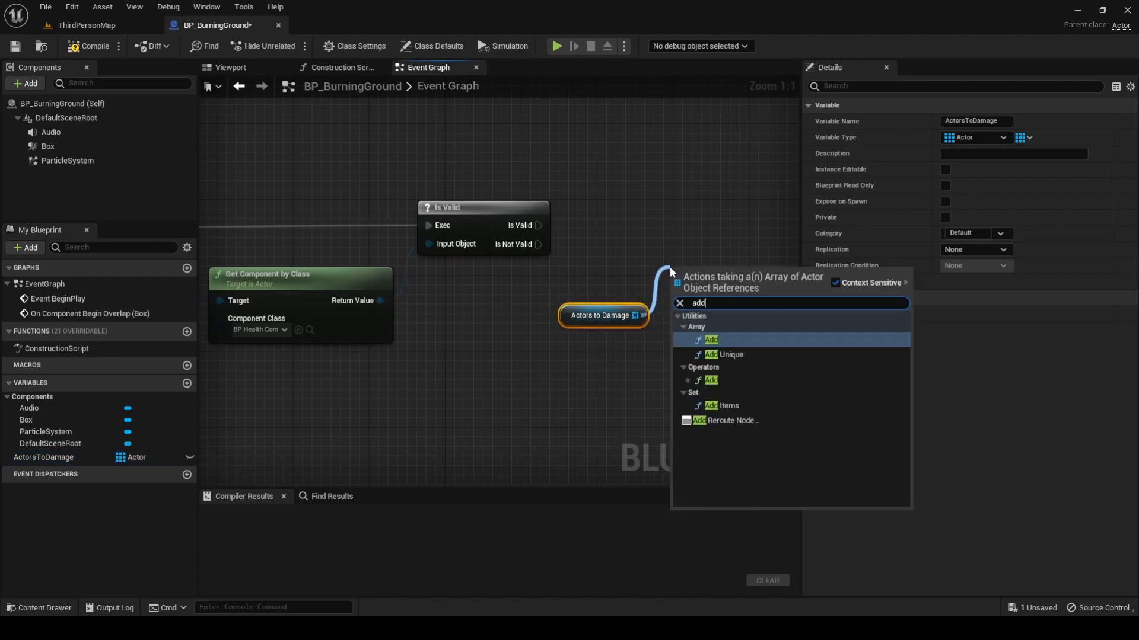
pyautogui.click(711, 340)
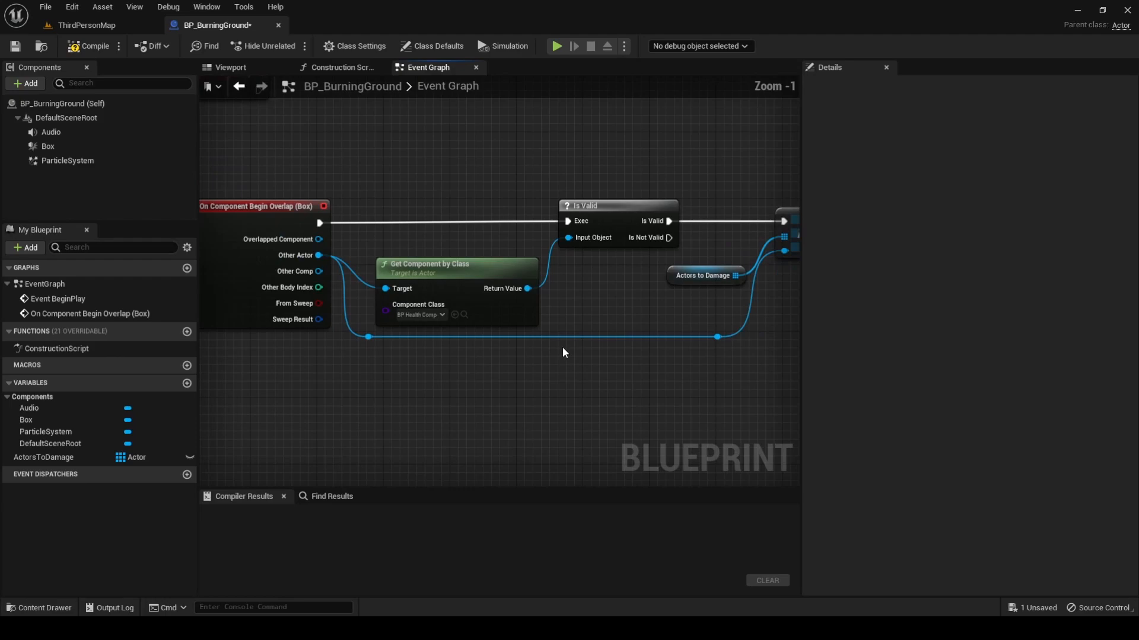
# Step: Add an On Component End Overlap event for the Box component
pyautogui.click(48, 146)
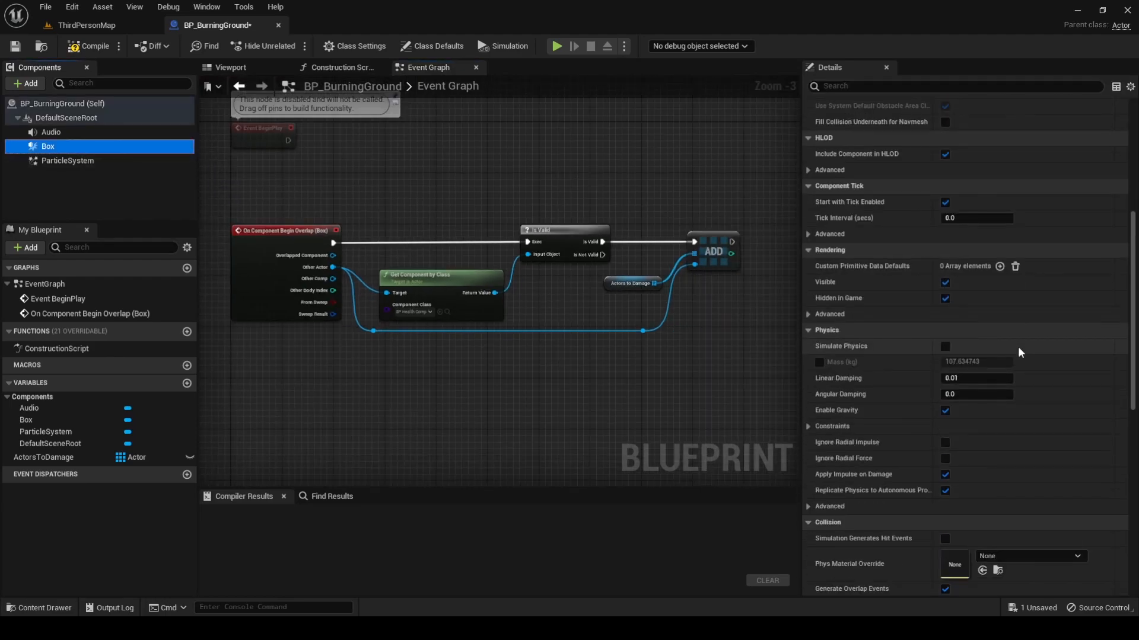
pyautogui.scroll(-3)
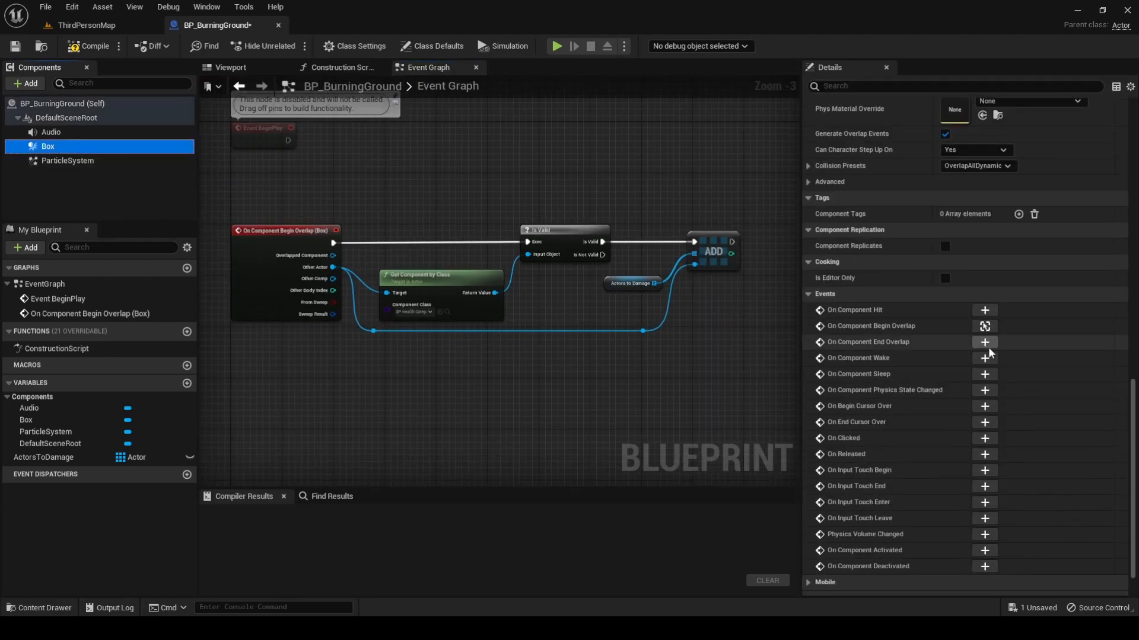
pyautogui.click(984, 342)
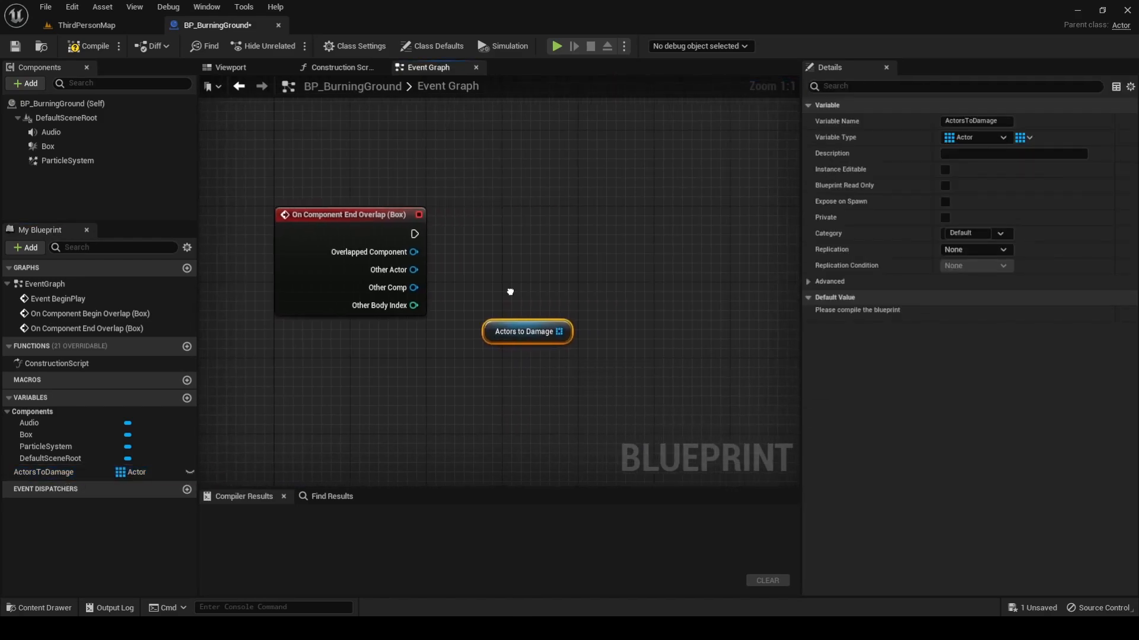
# Step: Find the leaving actor in ActorsToDamage, branch on a Greater index check, then Remove Item
pyautogui.write('fin')
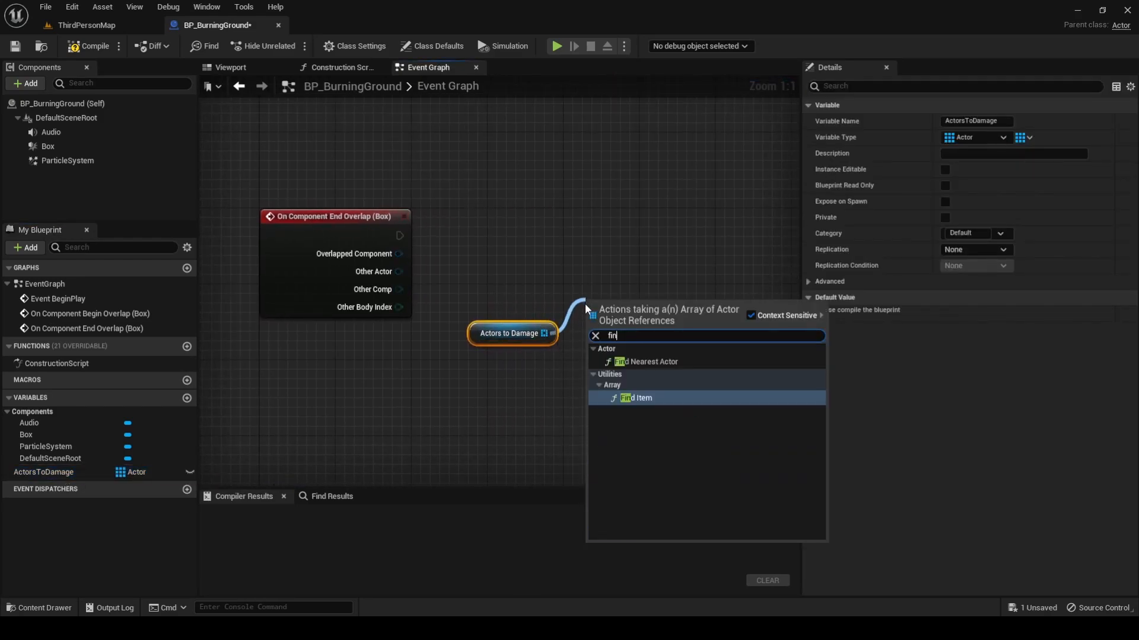
pyautogui.click(635, 397)
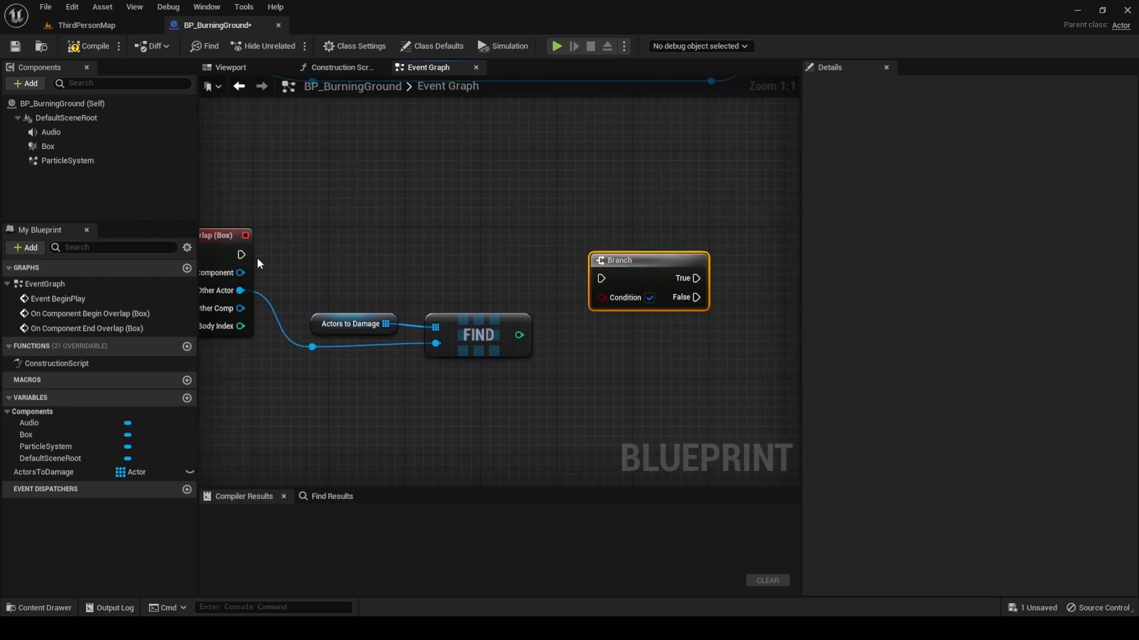
pyautogui.moveTo(242, 255); pyautogui.dragTo(599, 279)
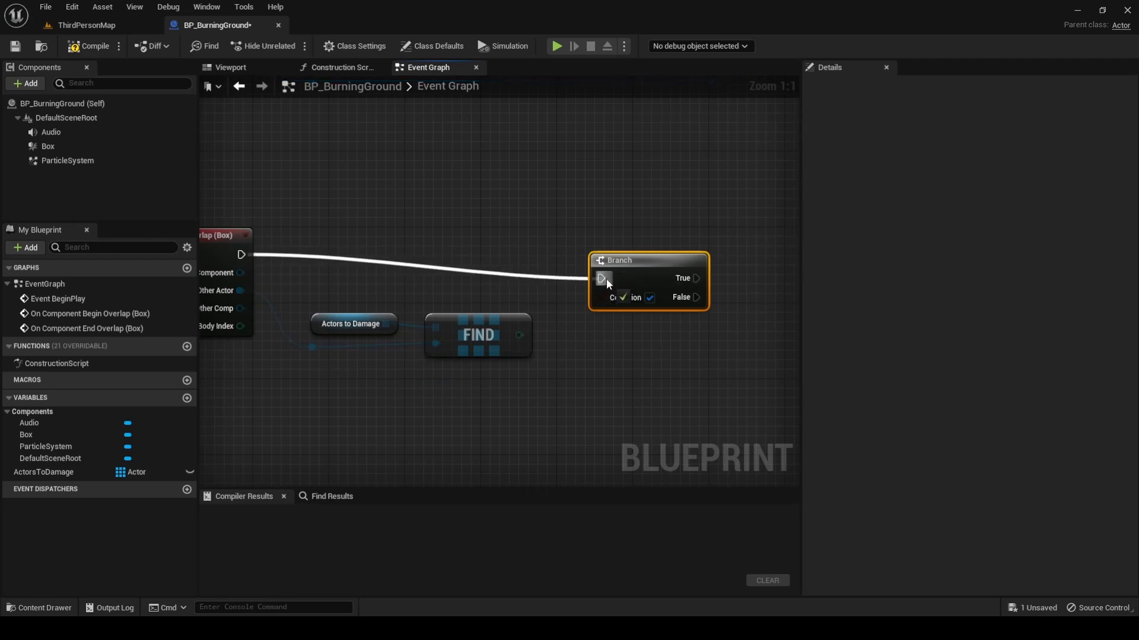
pyautogui.moveTo(519, 335); pyautogui.dragTo(573, 357)
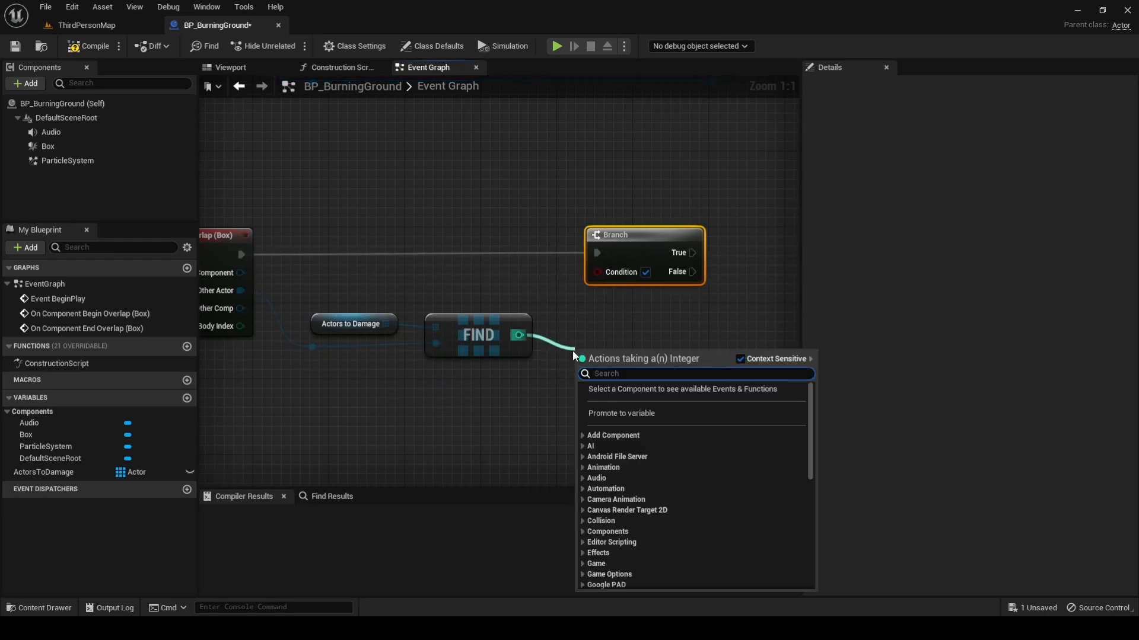
pyautogui.write('greate')
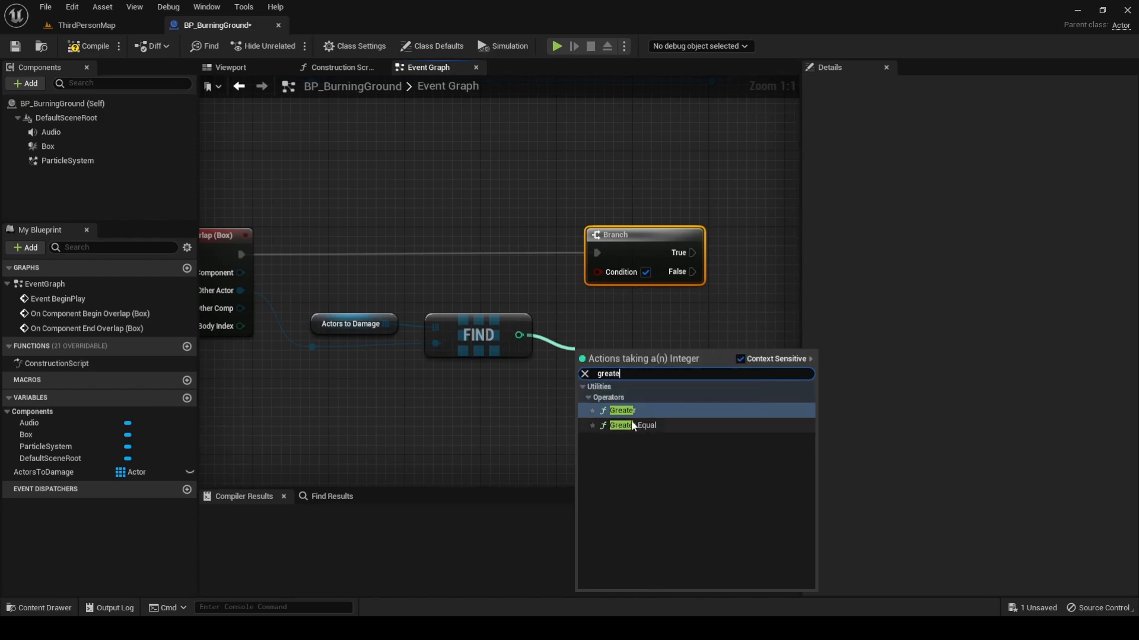
pyautogui.click(633, 424)
pyautogui.write('remove')
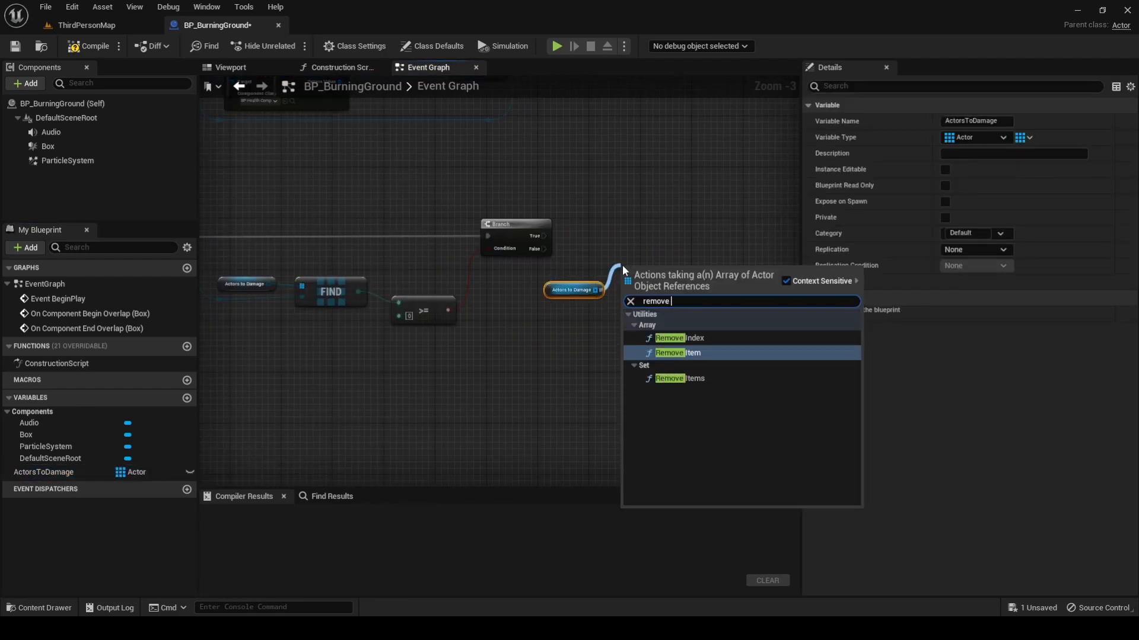
pyautogui.click(678, 337)
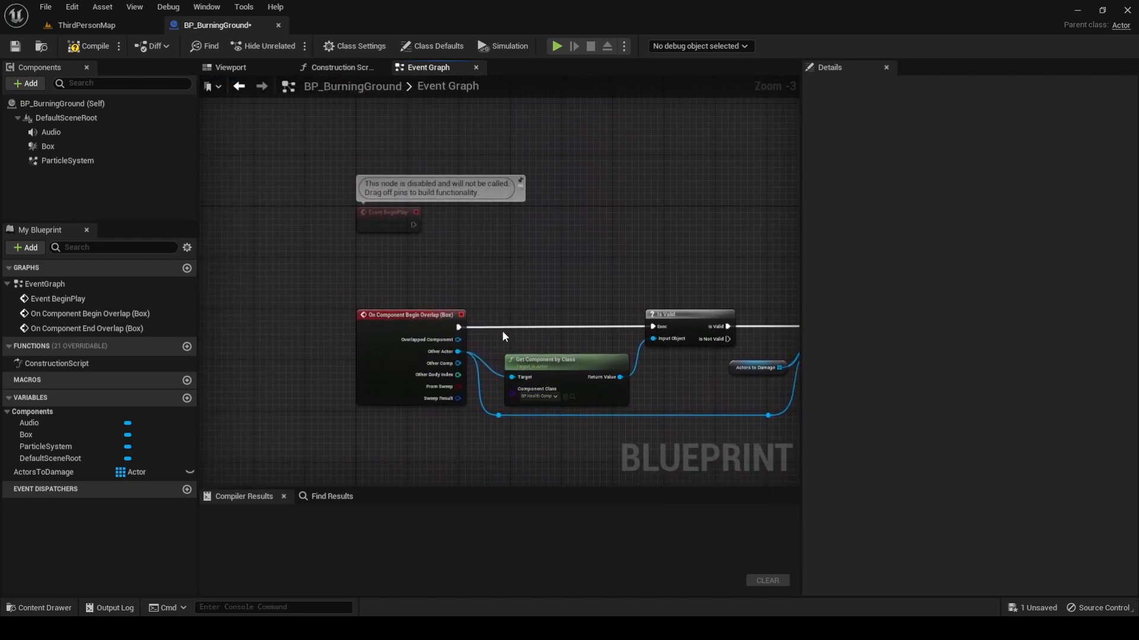
# Step: Set the Set Timer by Event time to 0.5 seconds with Looping enabled
pyautogui.moveTo(414, 225); pyautogui.dragTo(462, 229)
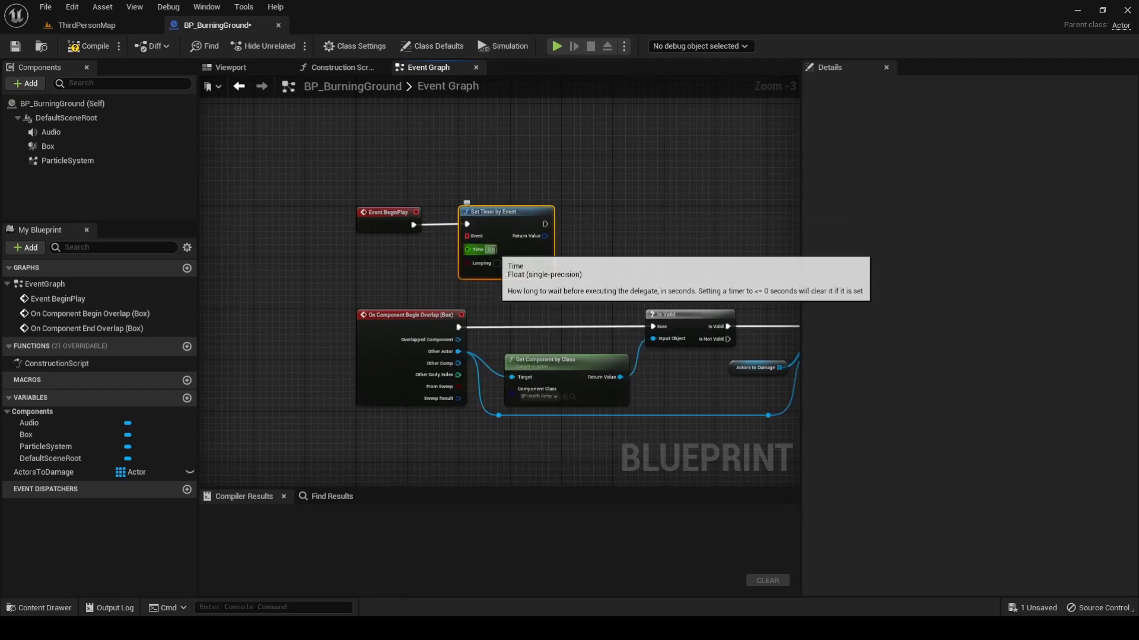
pyautogui.scroll(3)
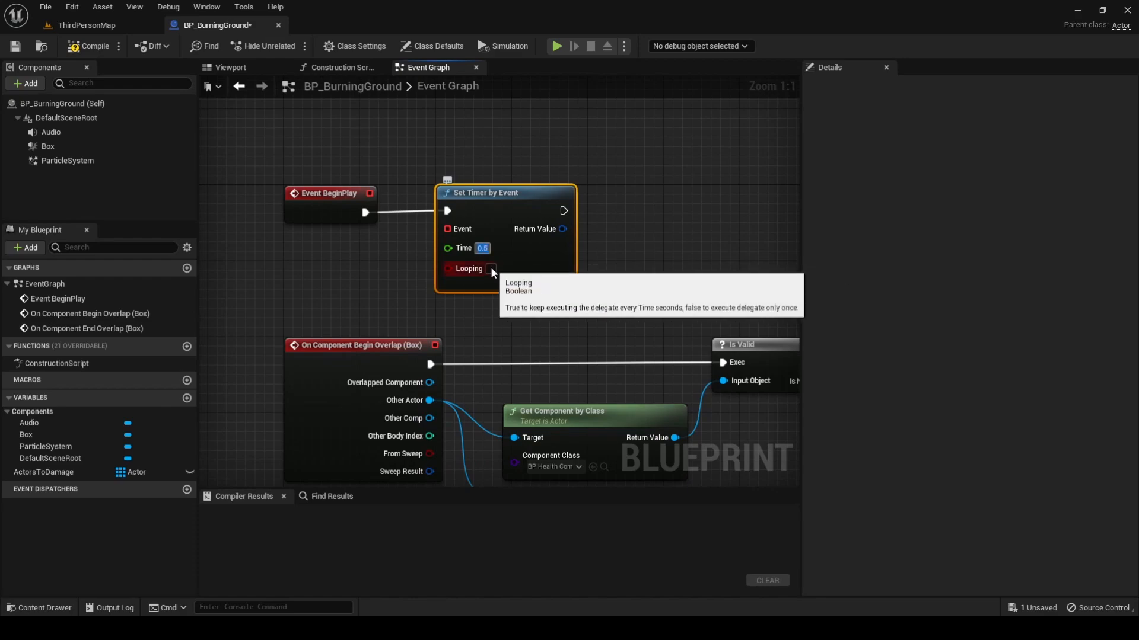
pyautogui.click(490, 269)
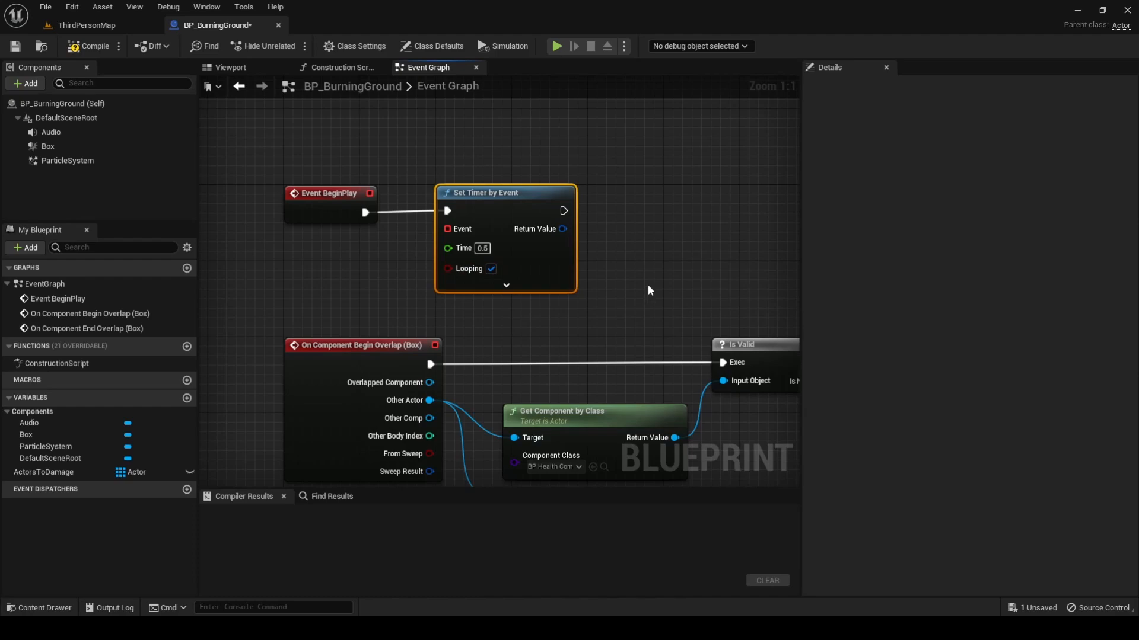
pyautogui.scroll(-3)
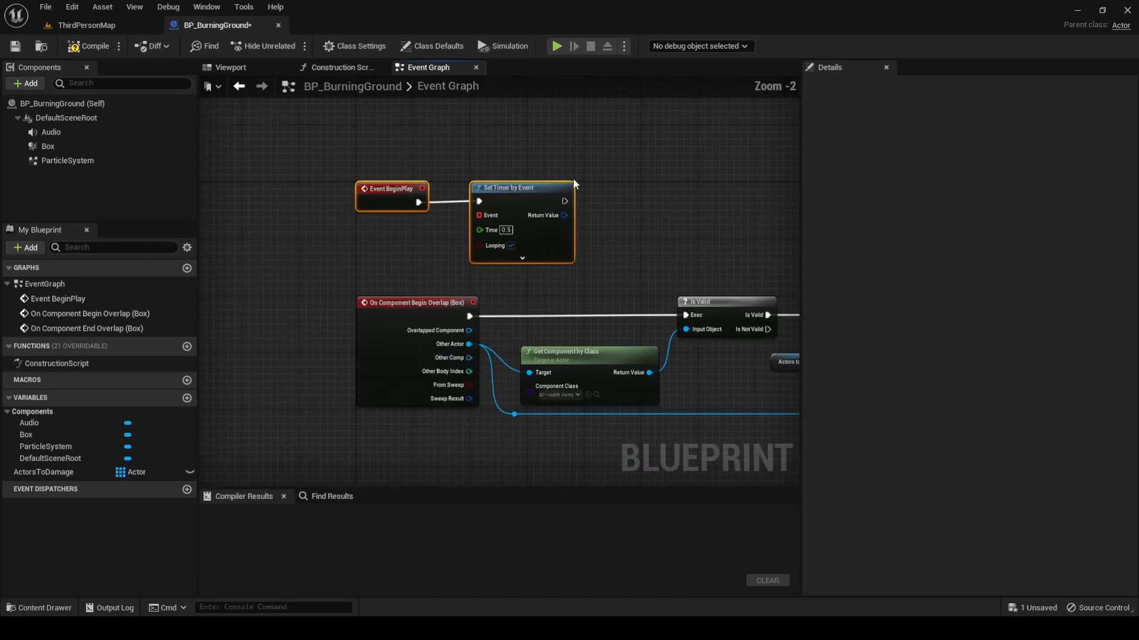
# Step: Create a DamageTick custom event connected to the timer's Event pin
pyautogui.scroll(-3)
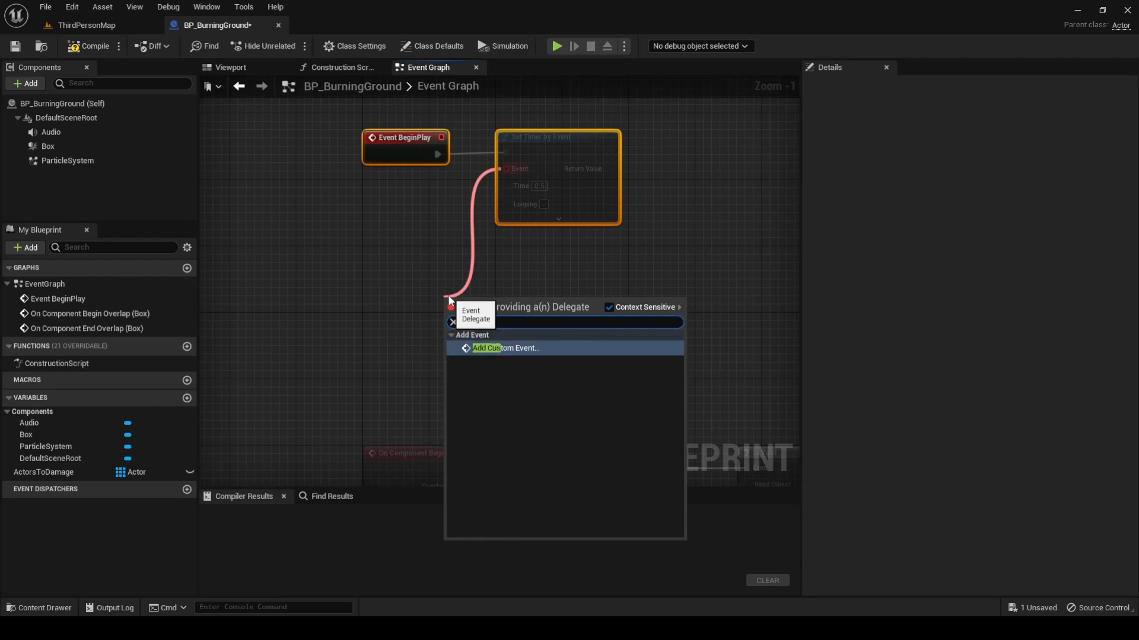
pyautogui.click(505, 348)
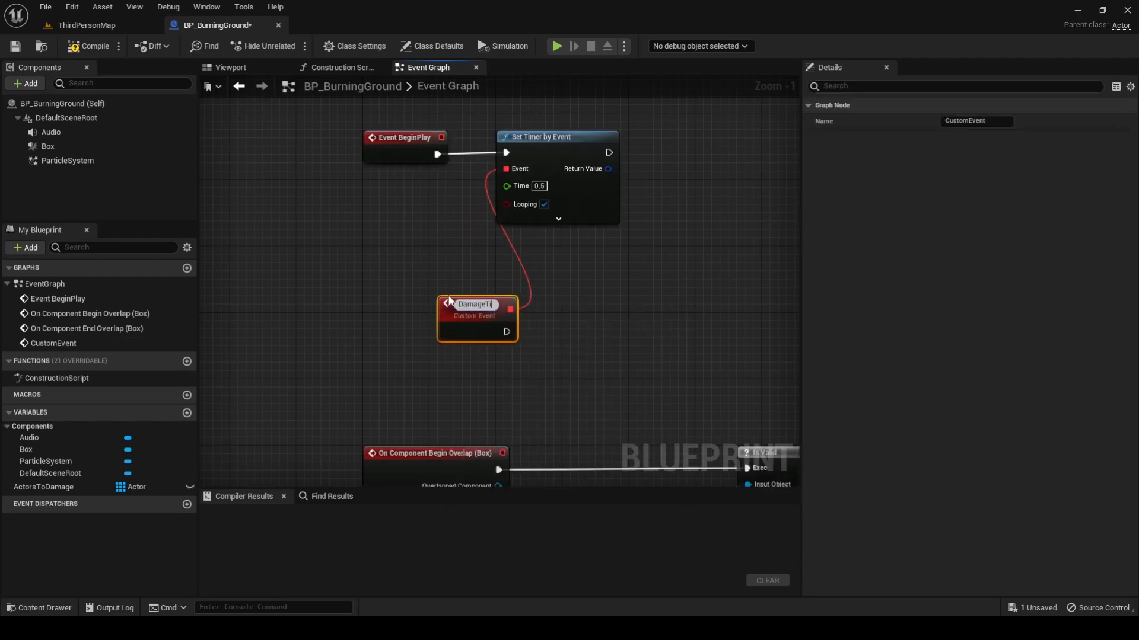
pyautogui.write('DamageTick')
pyautogui.write('for')
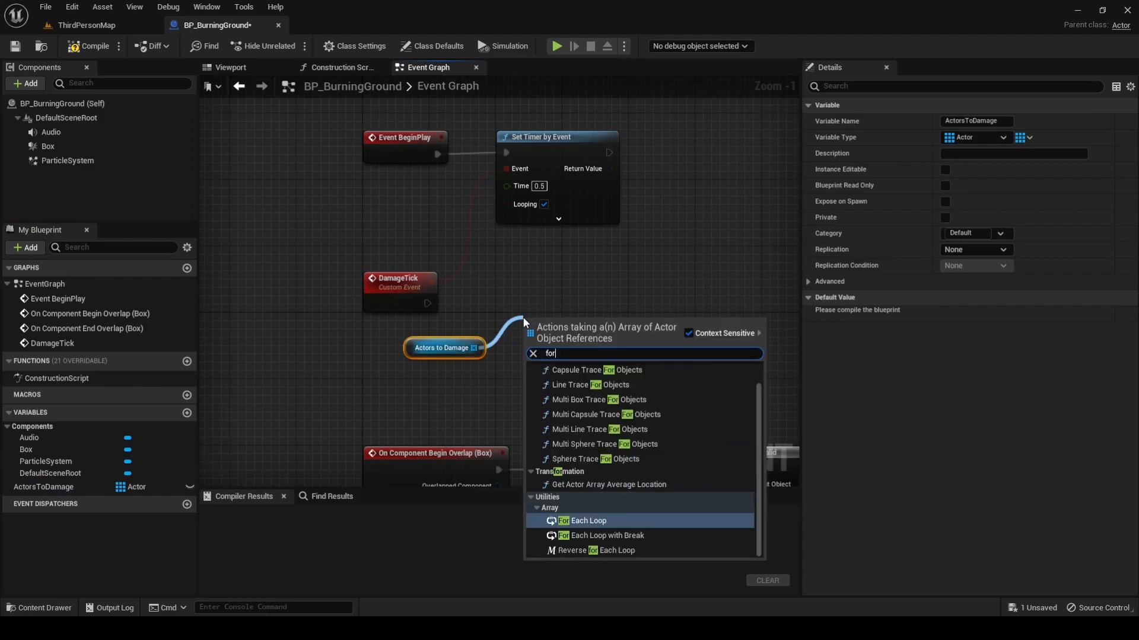
# Step: Run a For Each Loop over ActorsToDamage calling Apply Damage on each element
pyautogui.click(582, 521)
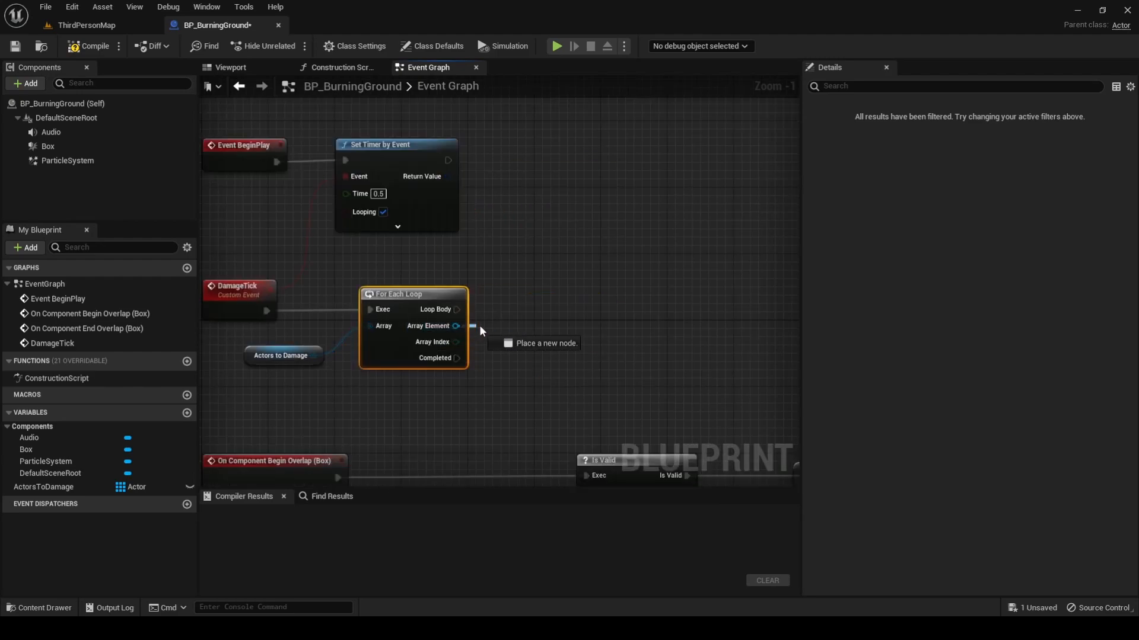
pyautogui.write('apply')
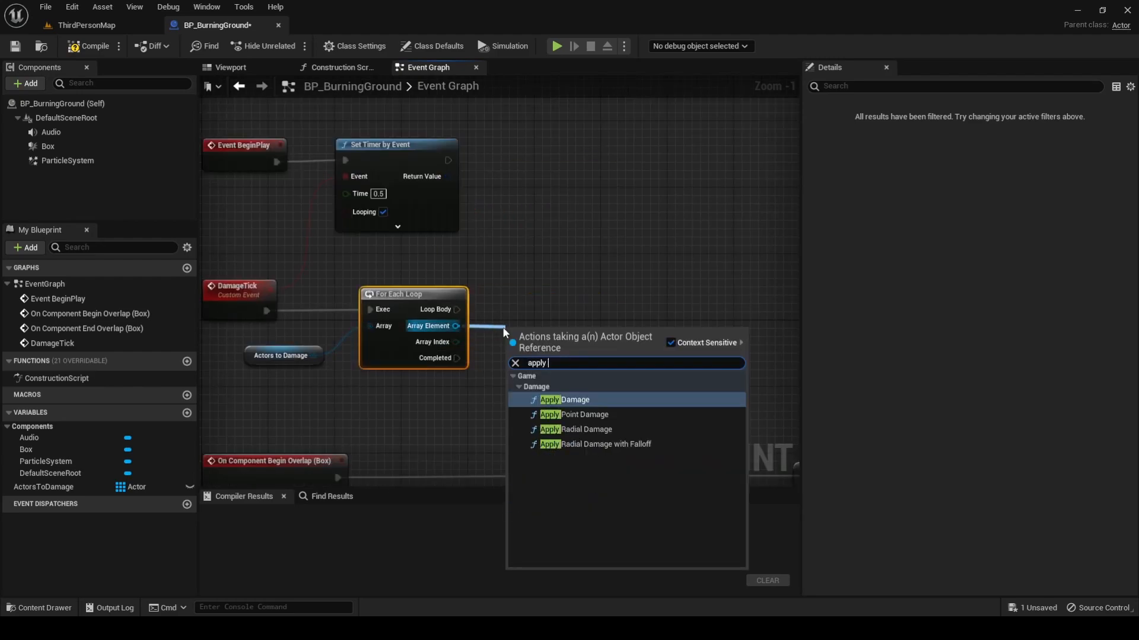
pyautogui.click(563, 400)
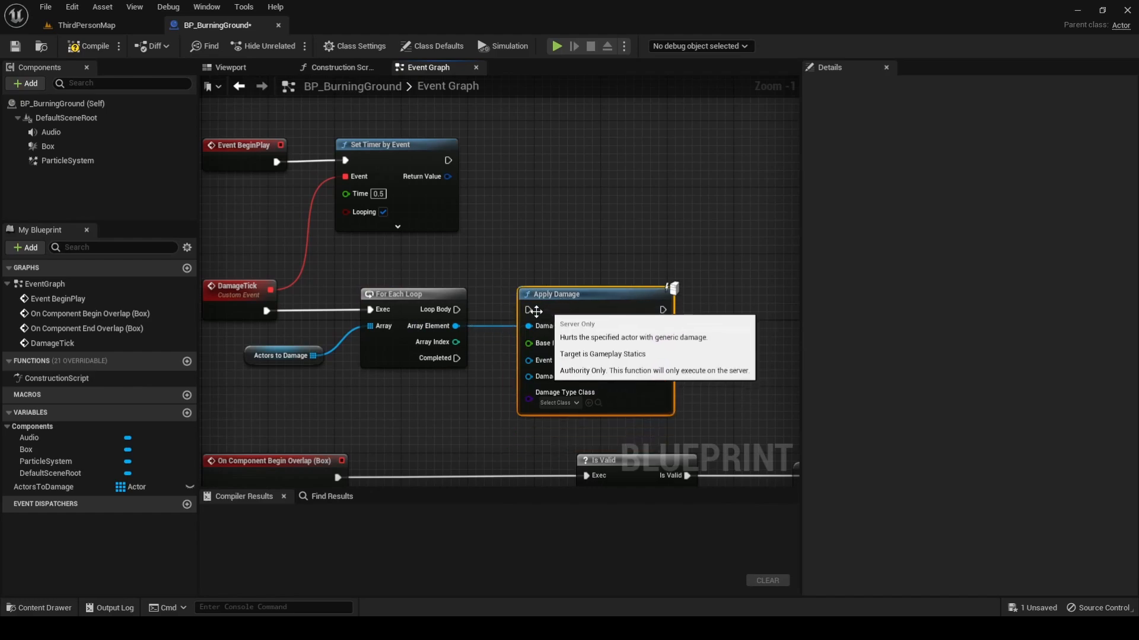
pyautogui.moveTo(614, 271)
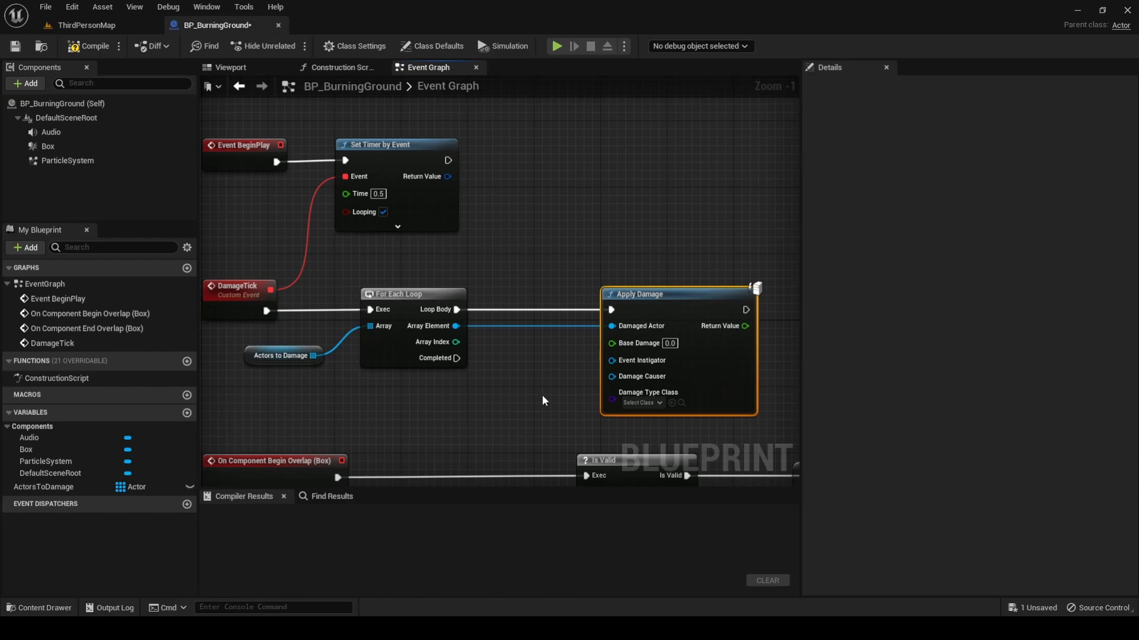
# Step: Promote Base Damage to an instance-editable BaseDamage variable, compile, and default it to 10.0
pyautogui.rightClick(611, 343)
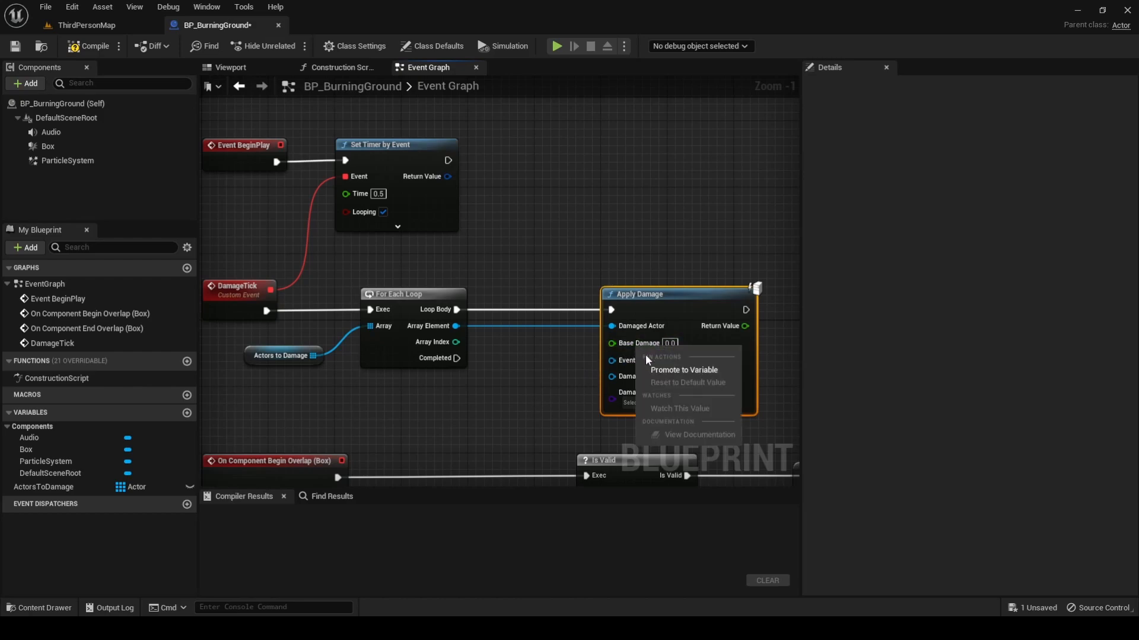
pyautogui.click(682, 369)
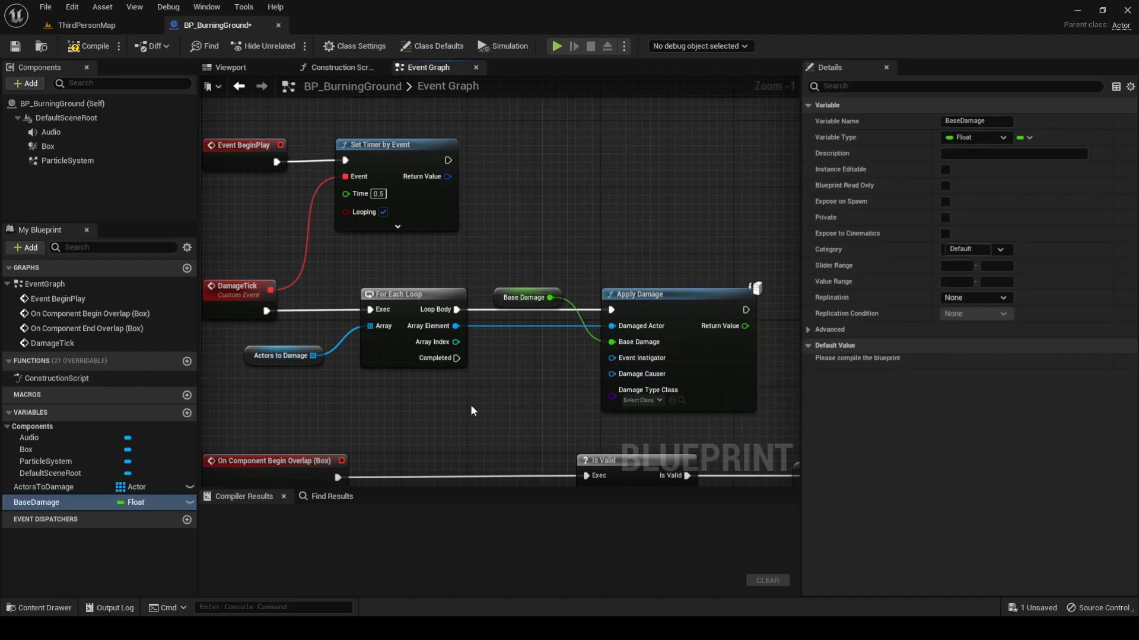
pyautogui.click(188, 502)
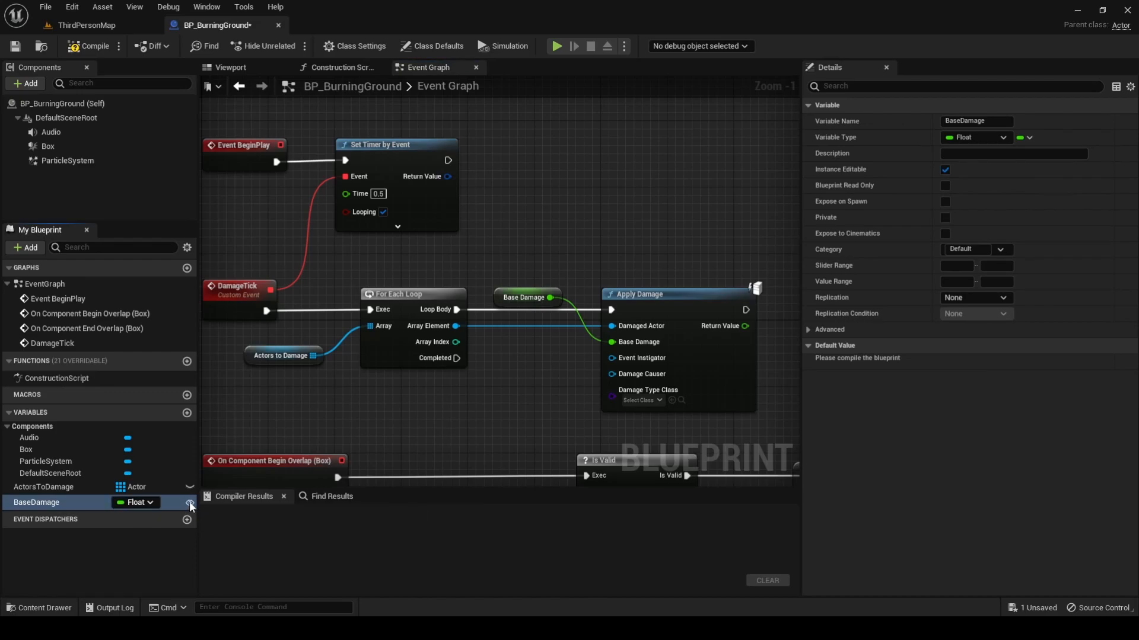
pyautogui.click(90, 46)
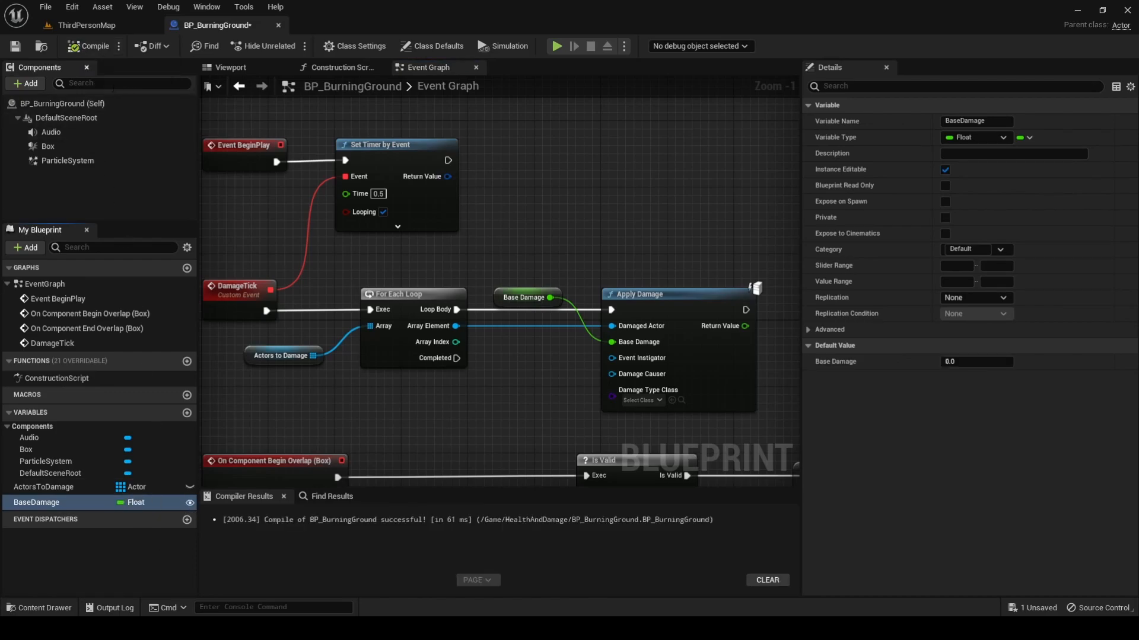
pyautogui.click(976, 362)
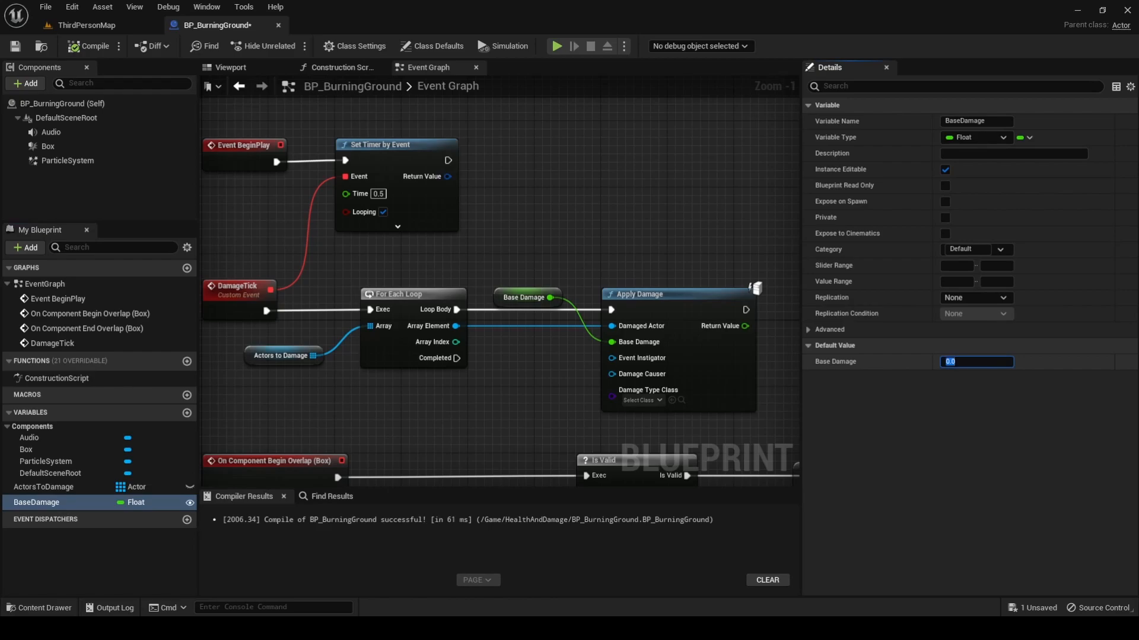
pyautogui.write('10.0')
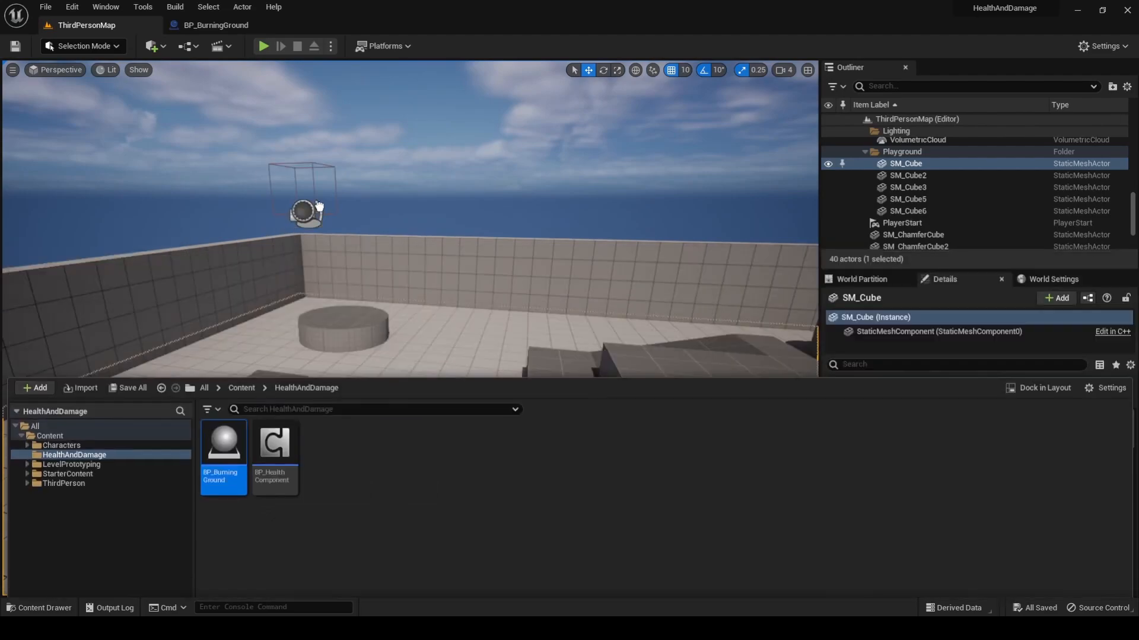
# Step: Drop a BP_BurningGround actor onto the ThirdPersonMap floor and start a play test
pyautogui.moveTo(223, 446); pyautogui.dragTo(378, 395)
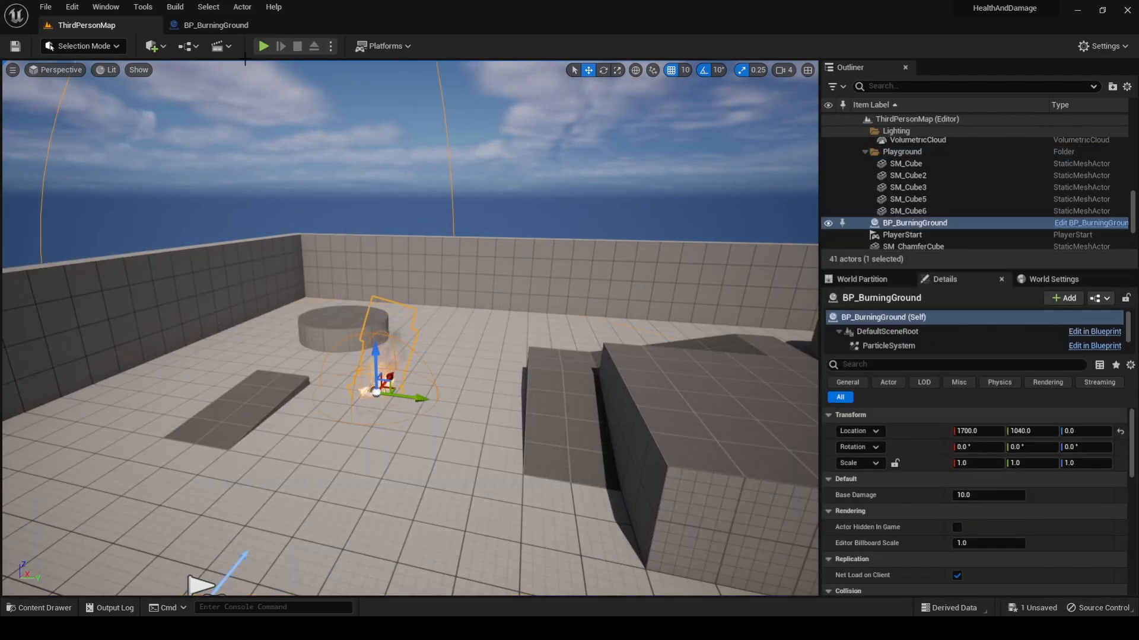
pyautogui.click(263, 46)
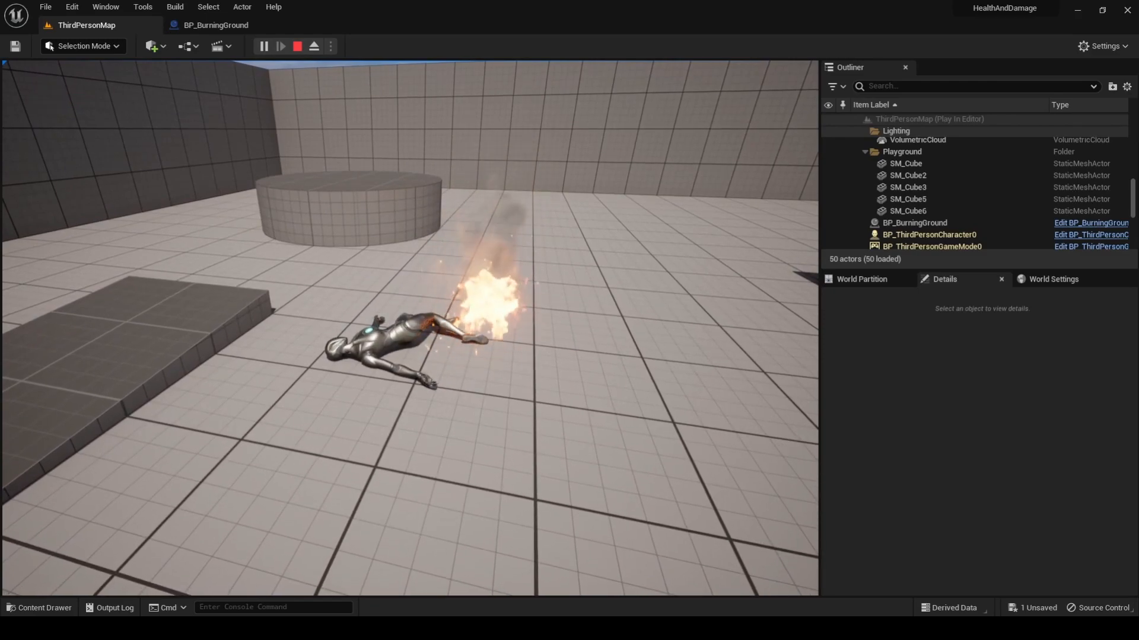
# Step: Stop the Play In Editor session and return to level editing
pyautogui.click(298, 45)
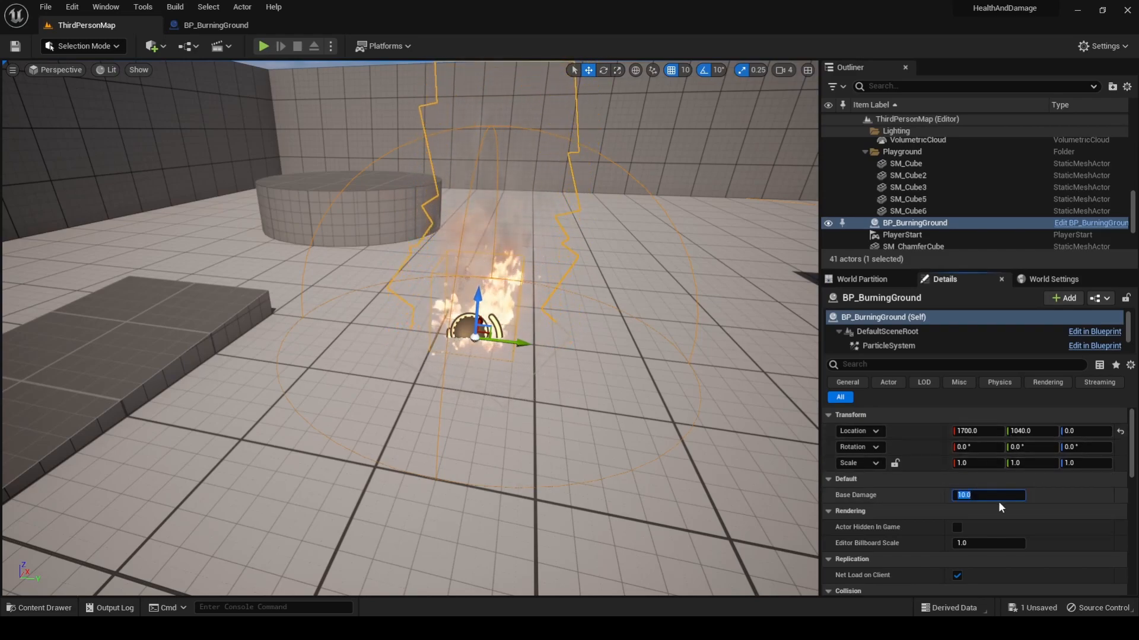
# Step: Set the placed burning ground's Base Damage to 50.0 and replay the level
pyautogui.write('50.0')
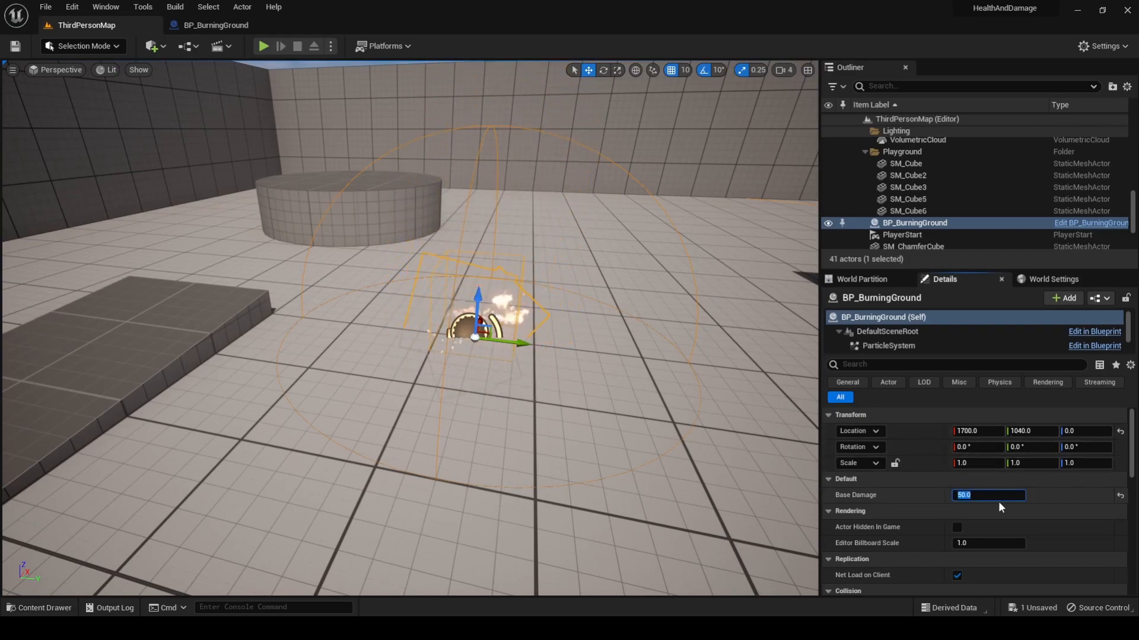
pyautogui.click(262, 46)
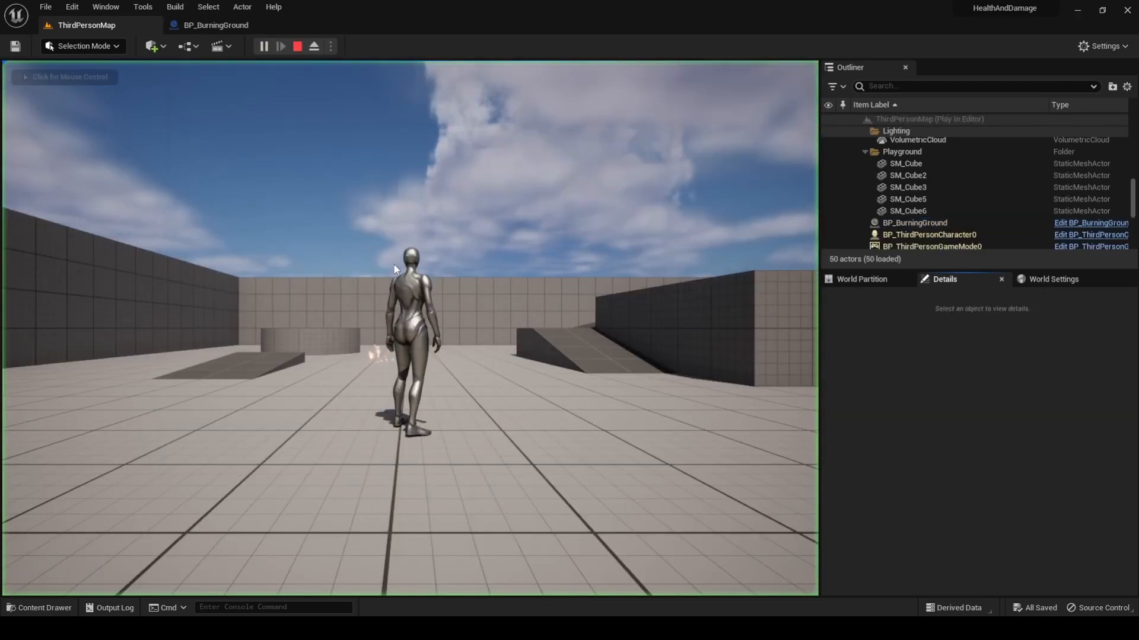